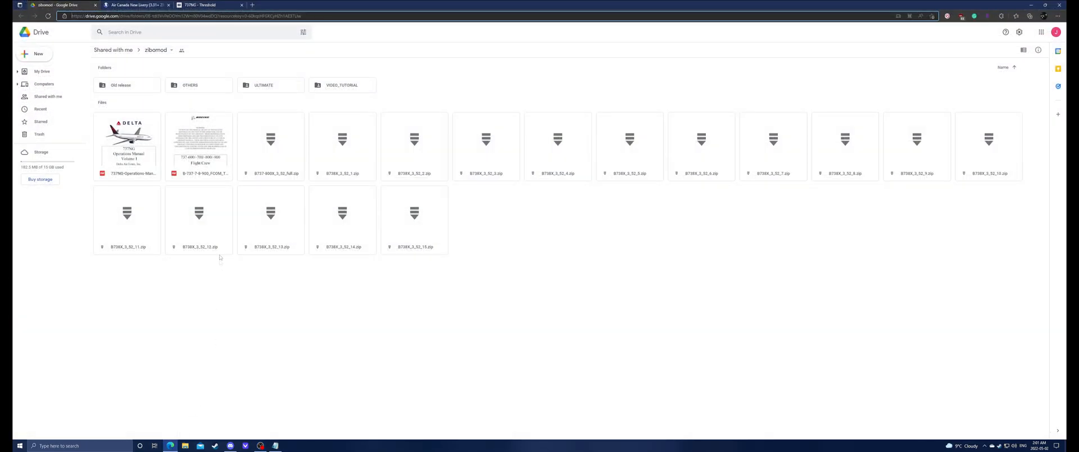
mouse_move(245, 290)
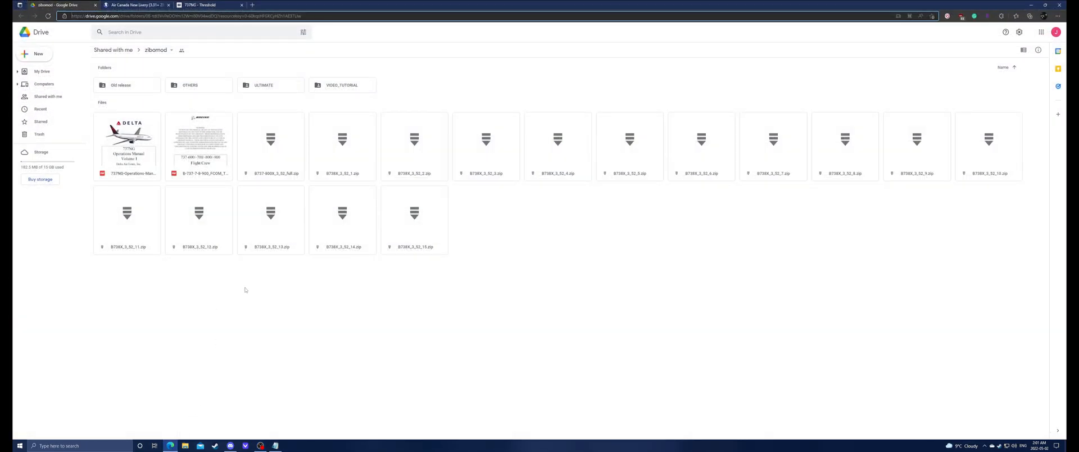
- Point out the B737-800X_3_52_full.zip package and the last update zip in Downloads
click(271, 146)
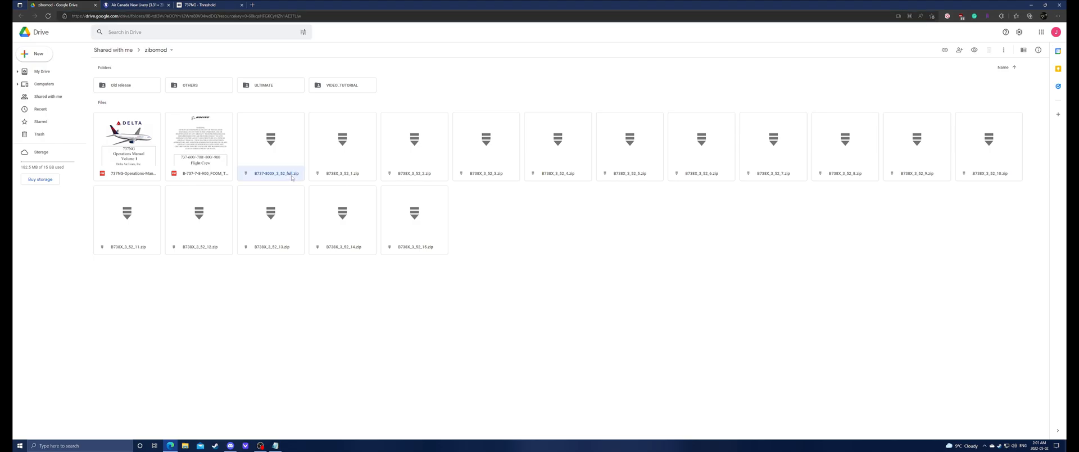
mouse_move(276, 173)
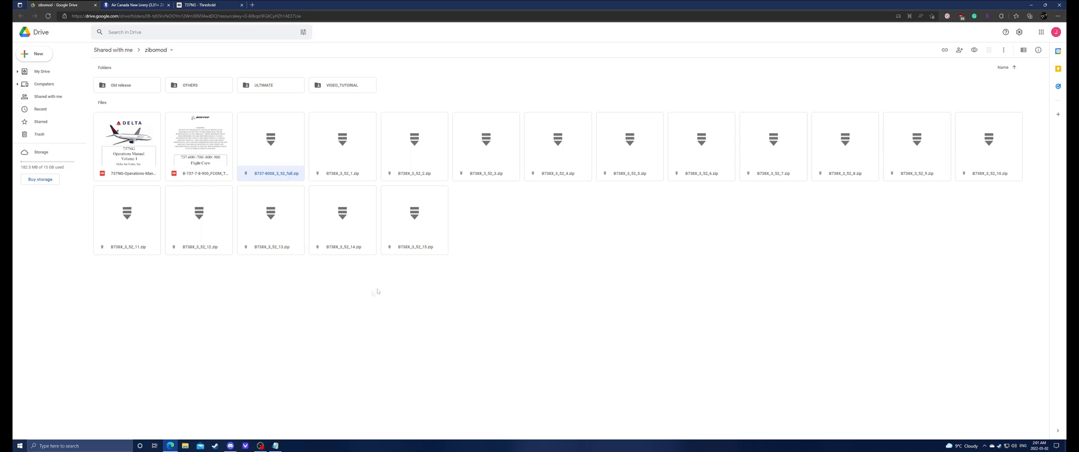
click(414, 220)
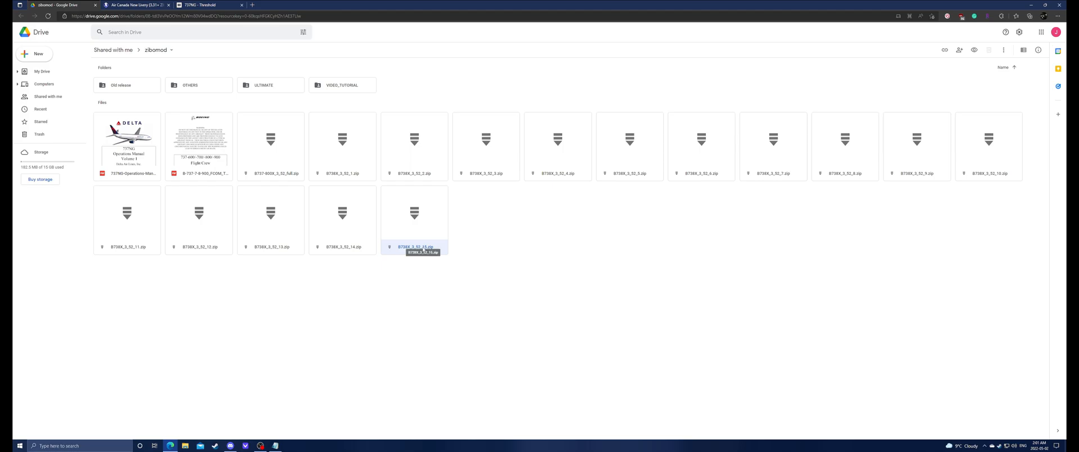
mouse_move(436, 312)
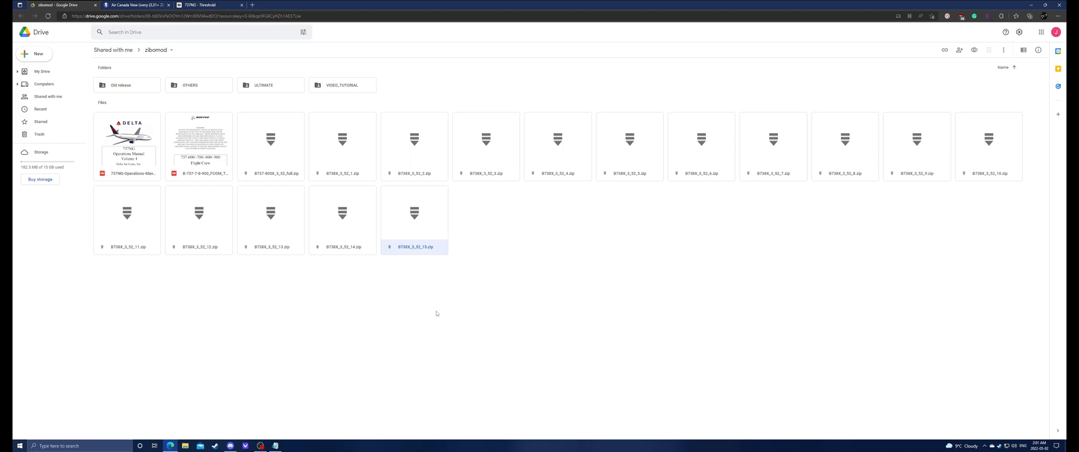
click(271, 146)
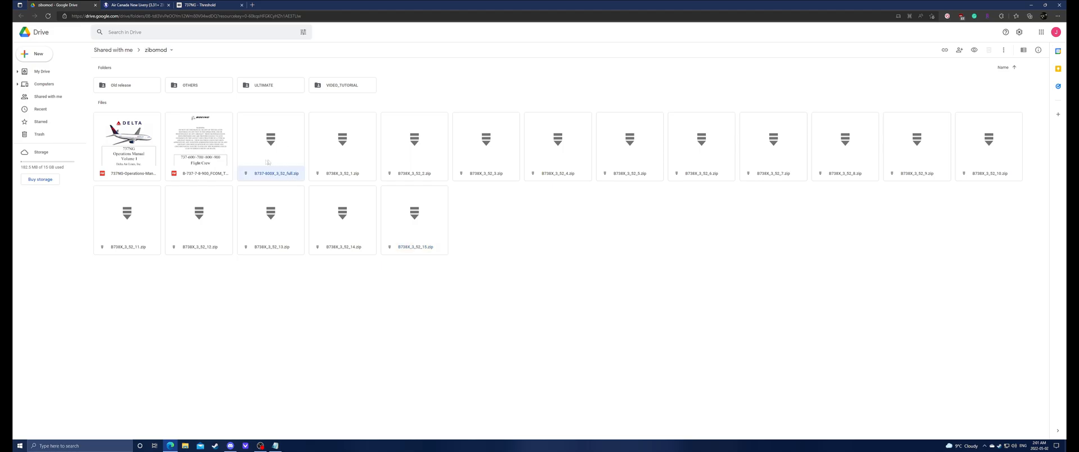
mouse_move(268, 140)
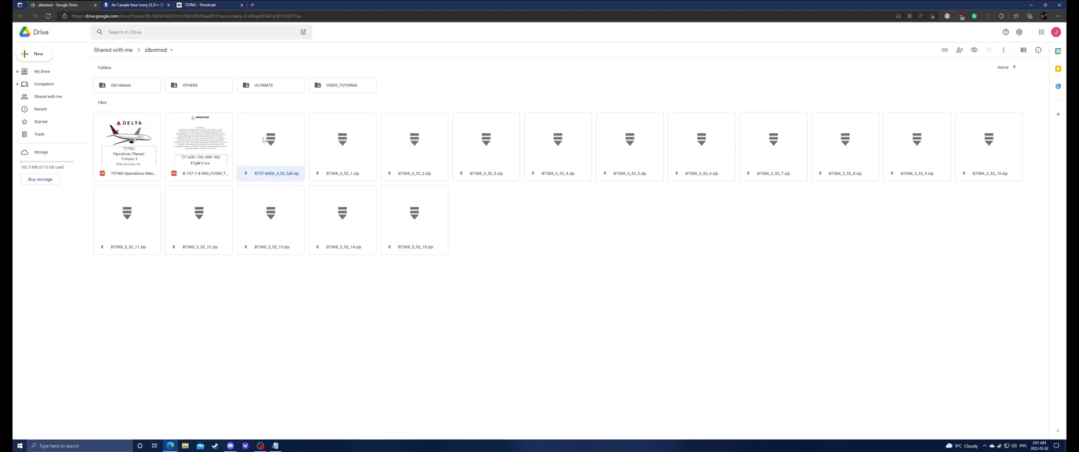
mouse_move(271, 143)
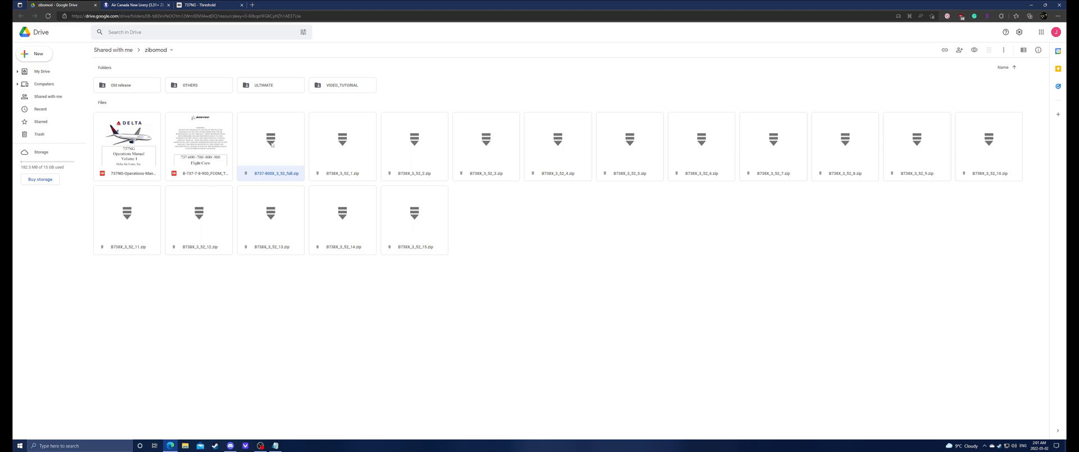
click(414, 221)
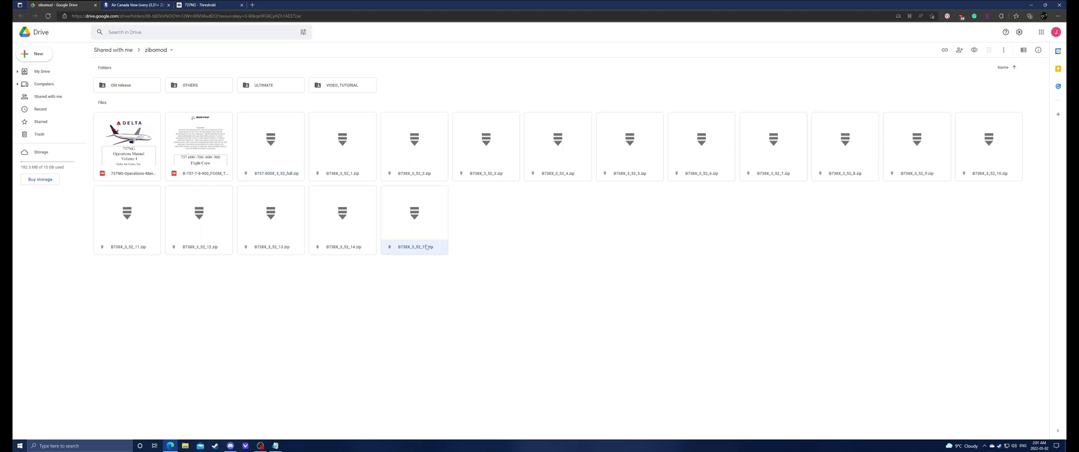
mouse_move(415, 246)
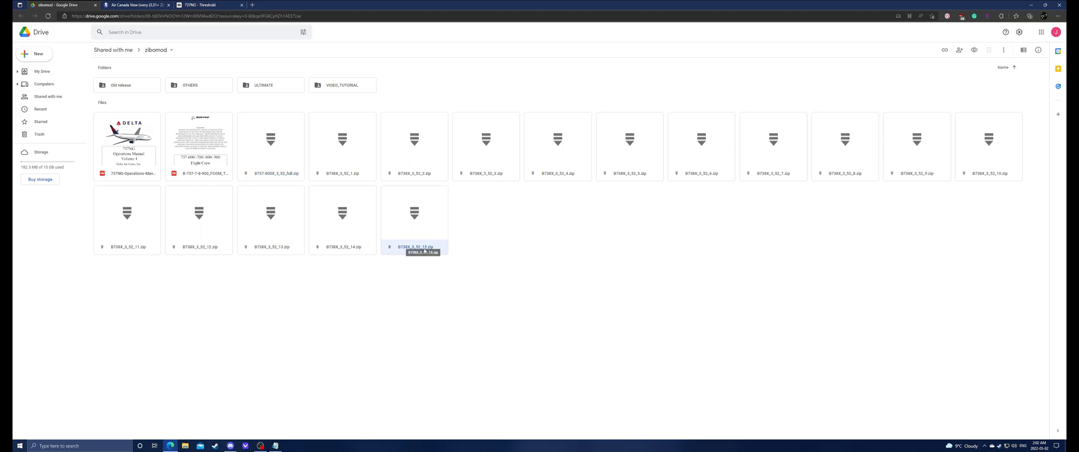
mouse_move(419, 309)
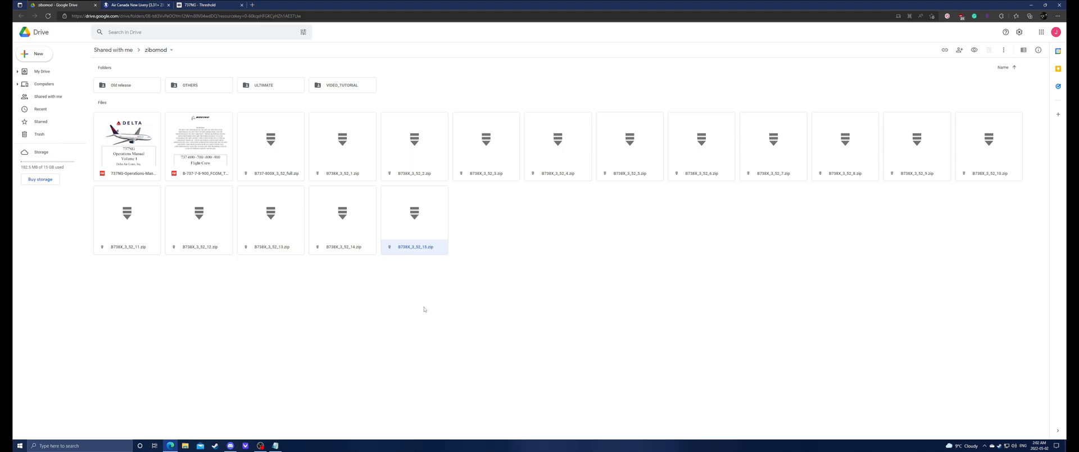
click(269, 145)
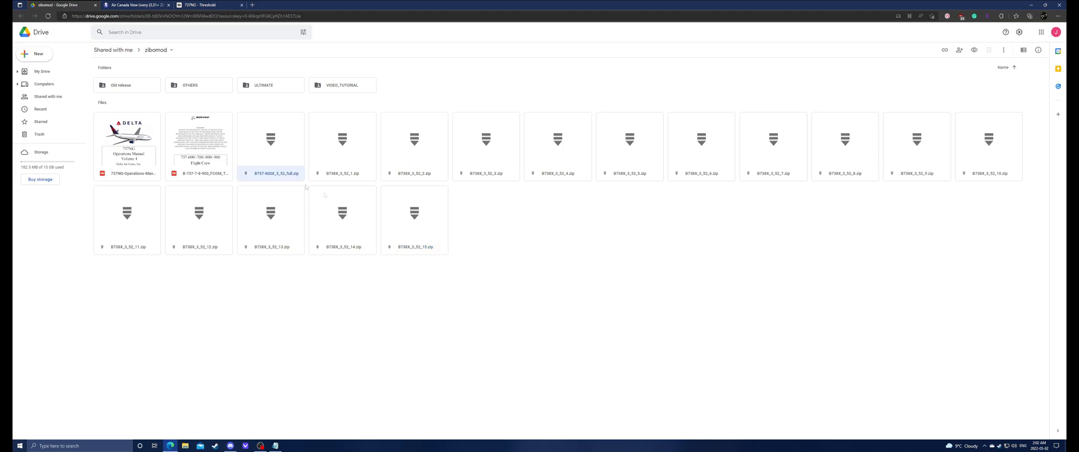
click(413, 220)
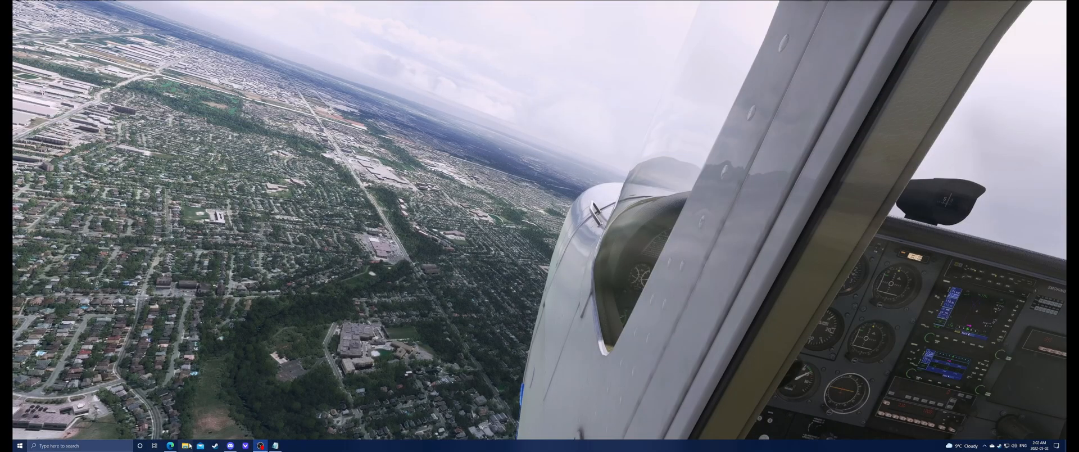
- From a new File Explorer window, open B737-800X_3_52_full.zip in Downloads with 7-Zip
click(186, 445)
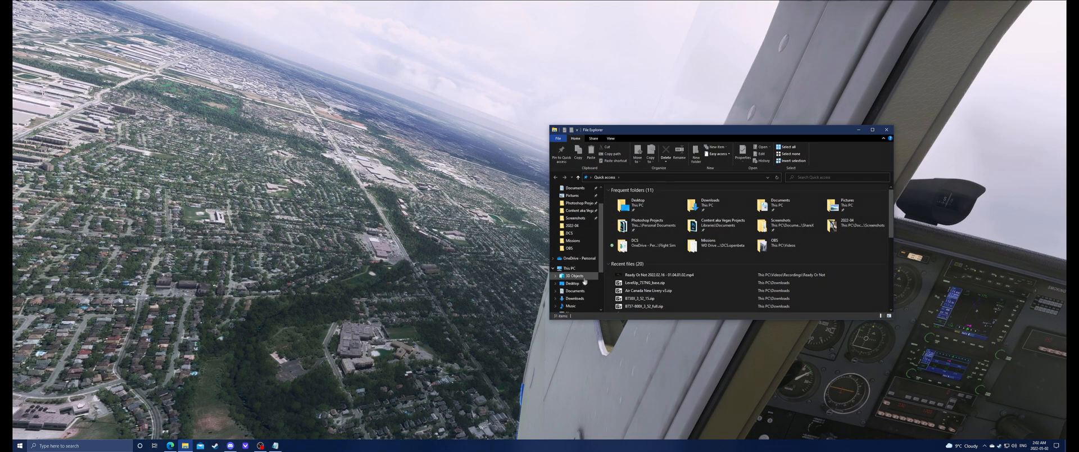
click(574, 299)
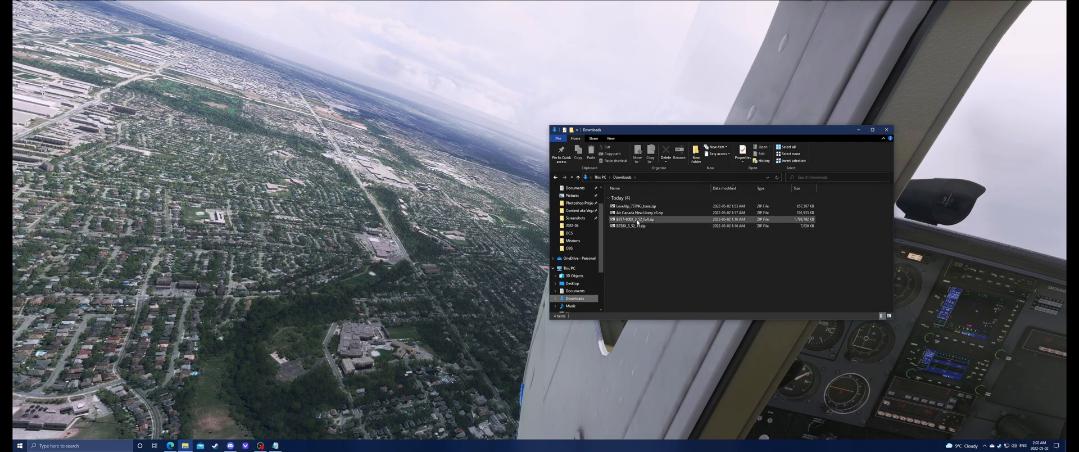
mouse_move(636, 220)
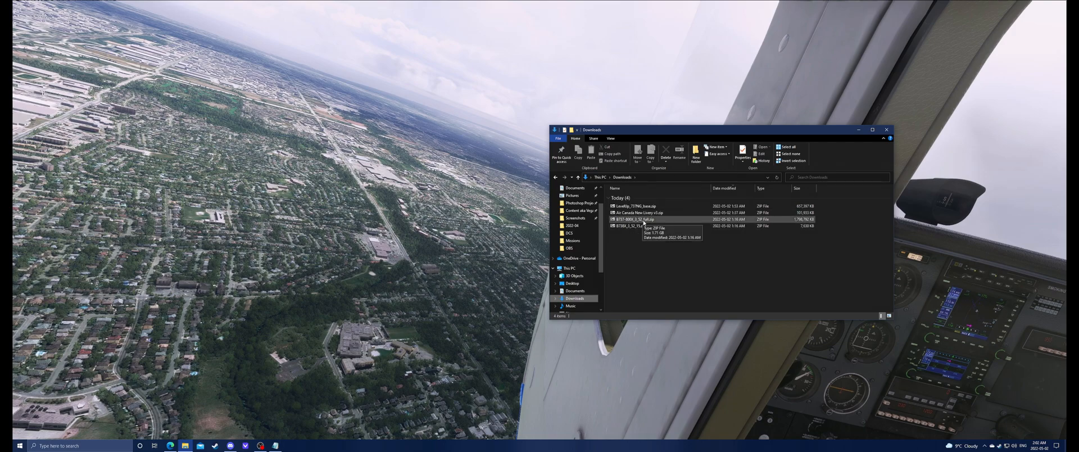
double_click(626, 219)
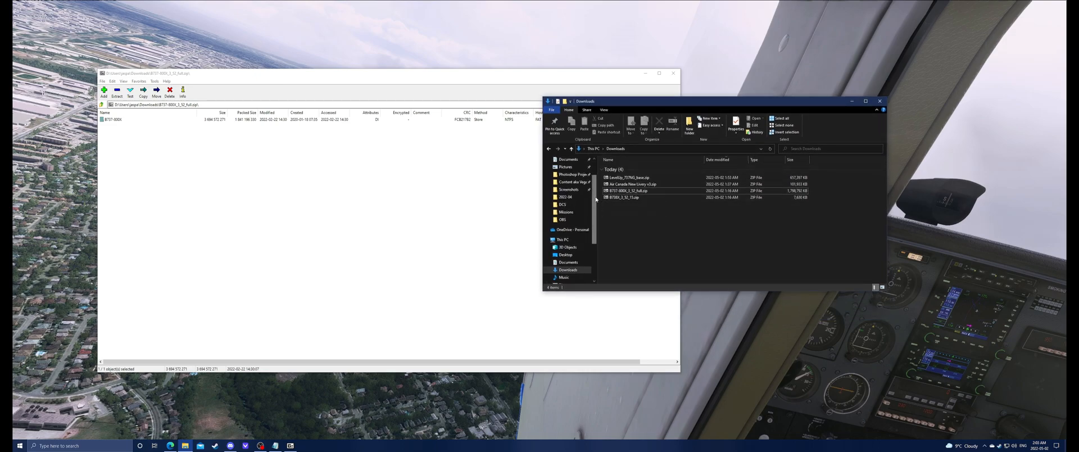
- Browse Secondary SSD (E:) > SteamLibrary > steamapps > common > X-Plane 11 > Aircraft
scroll(down, 3)
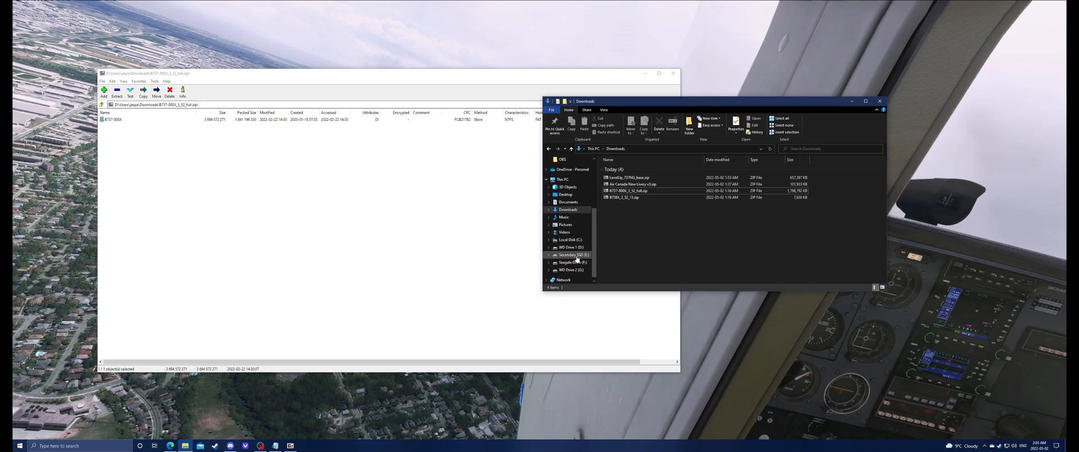
click(572, 254)
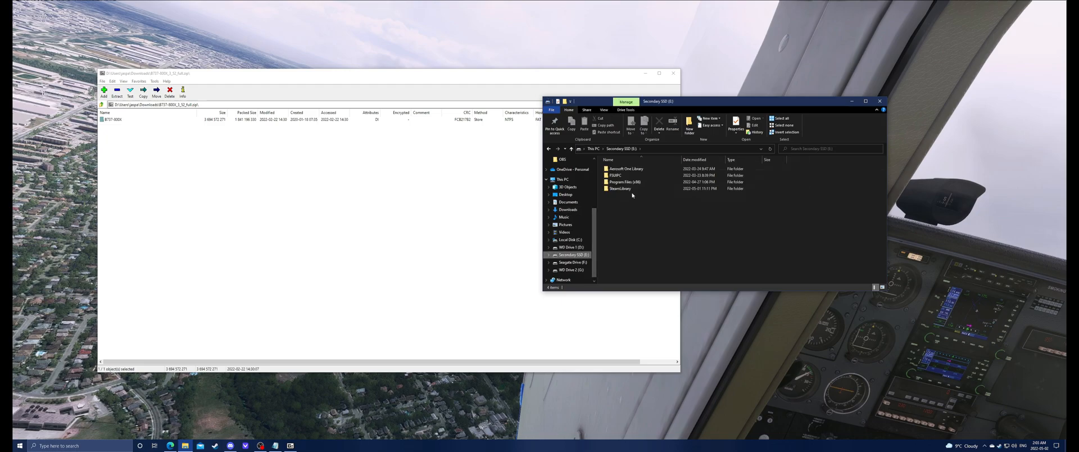
click(620, 189)
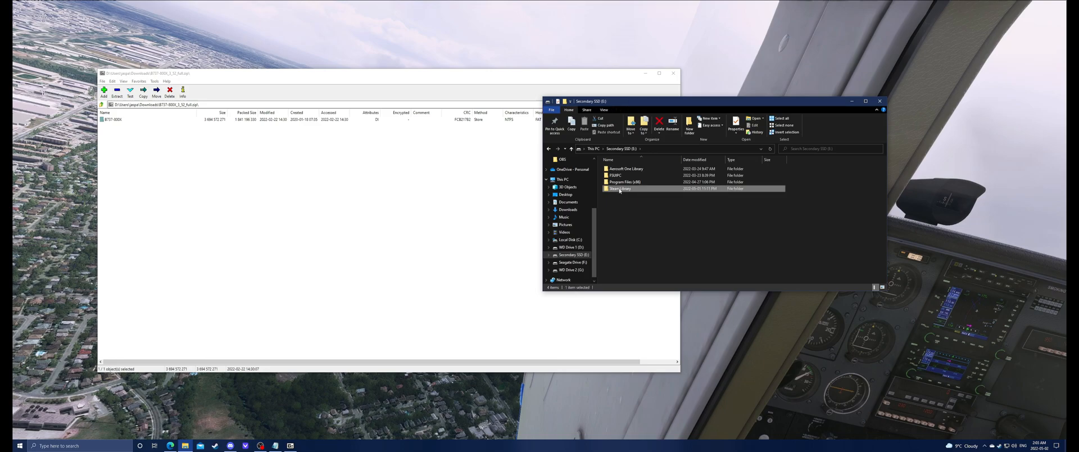
double_click(620, 188)
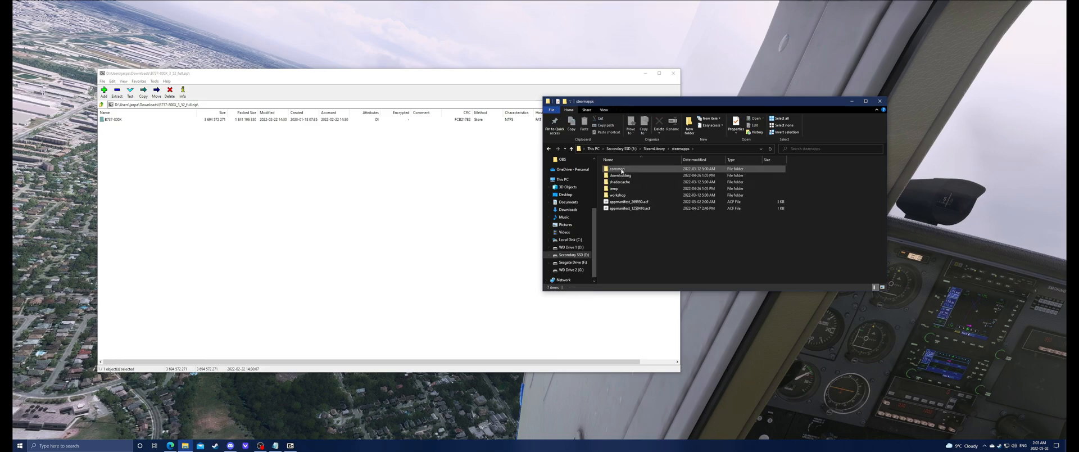
double_click(618, 168)
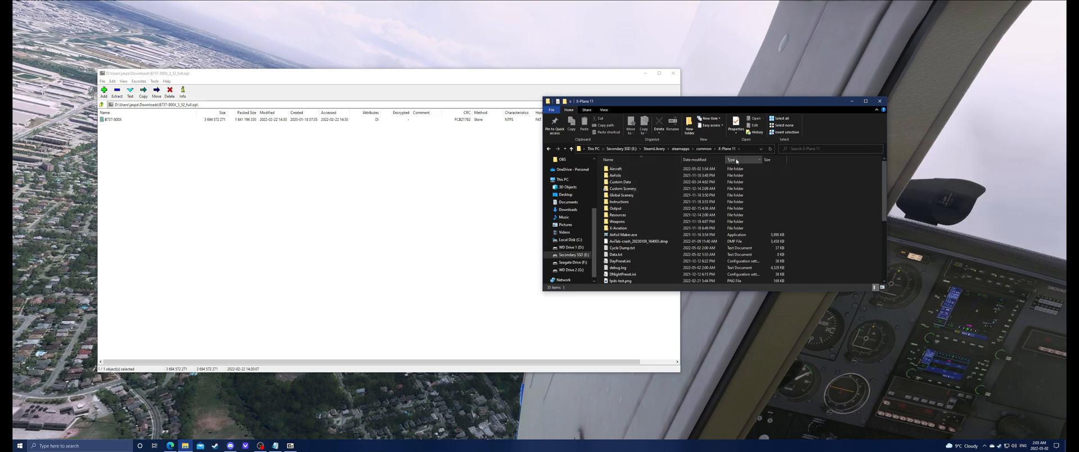
click(616, 174)
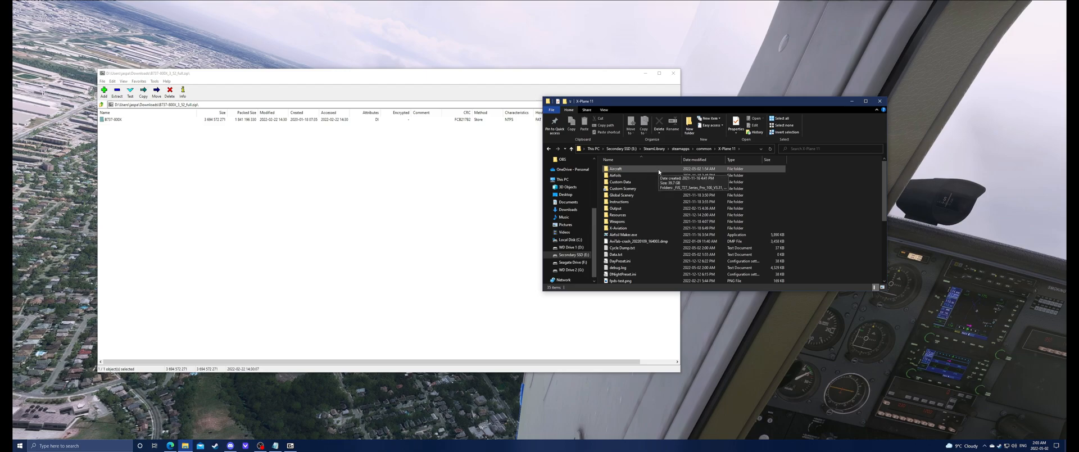
double_click(615, 169)
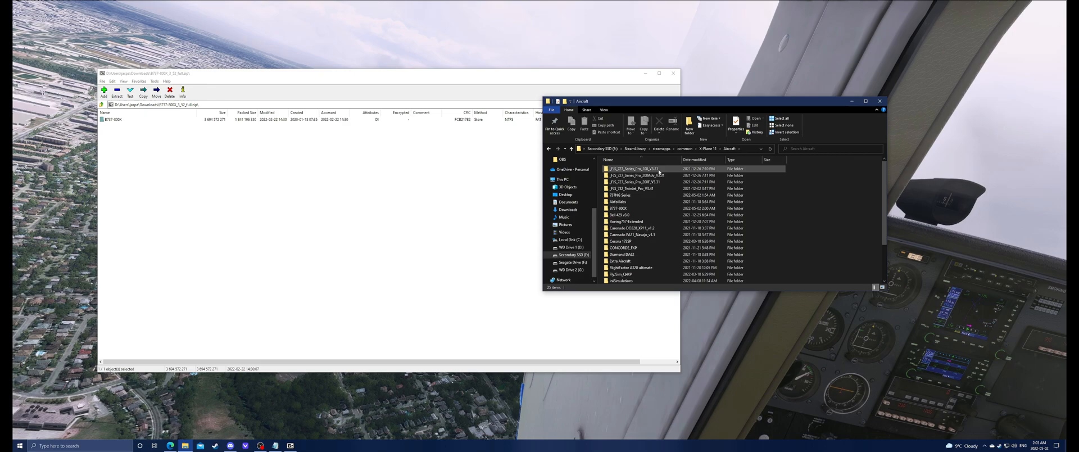
scroll(down, 3)
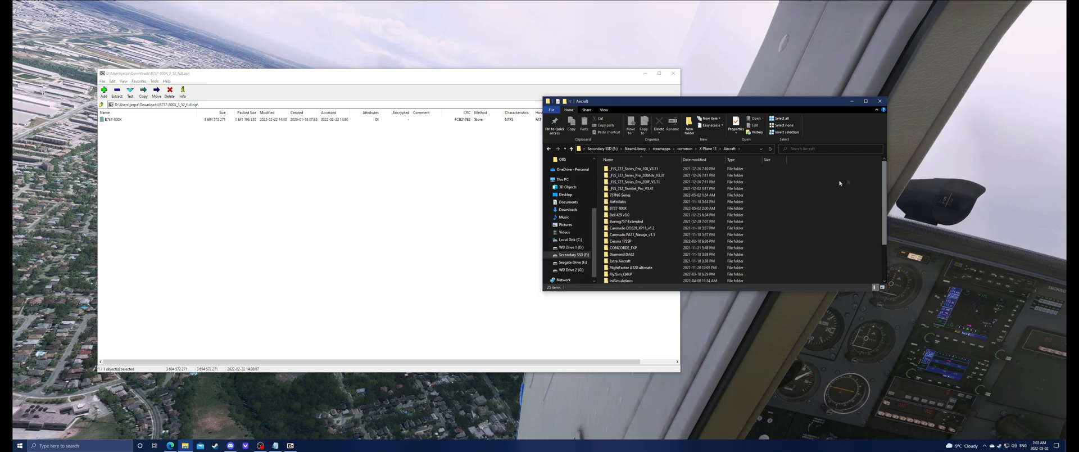
scroll(down, 3)
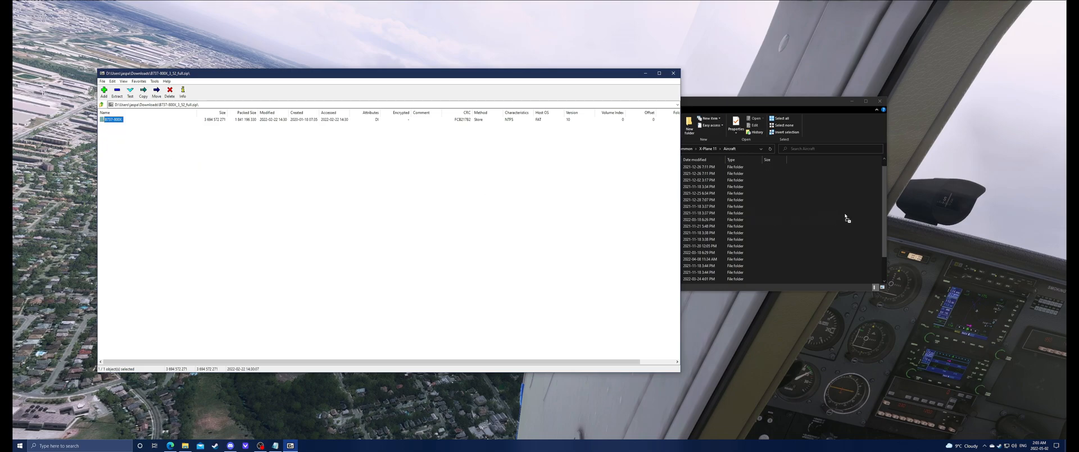
- Open the B737-800X aircraft folder in Aircraft and scroll through its files
click(117, 91)
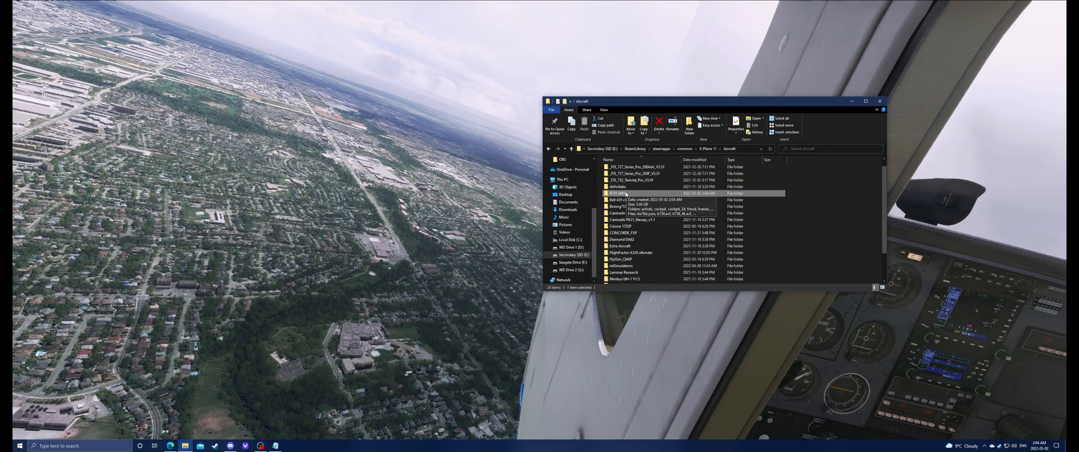
double_click(617, 194)
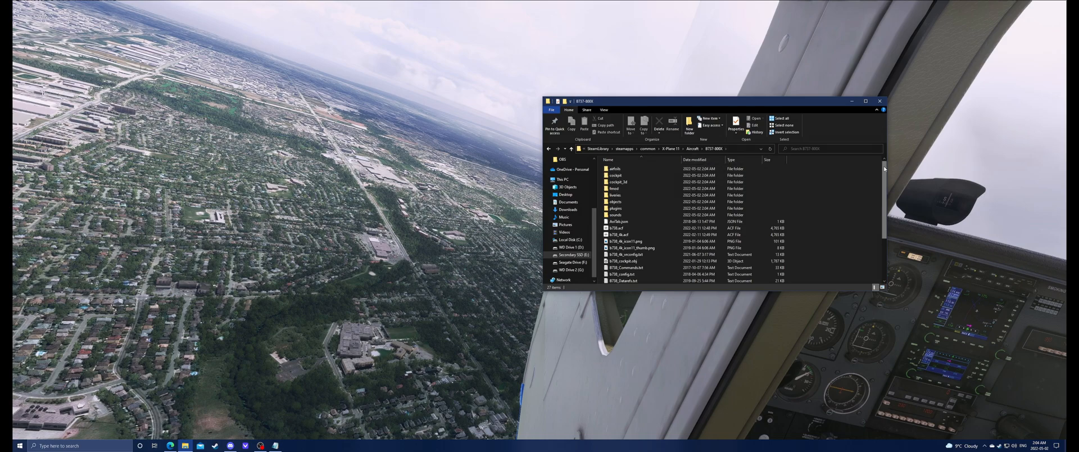
scroll(down, 3)
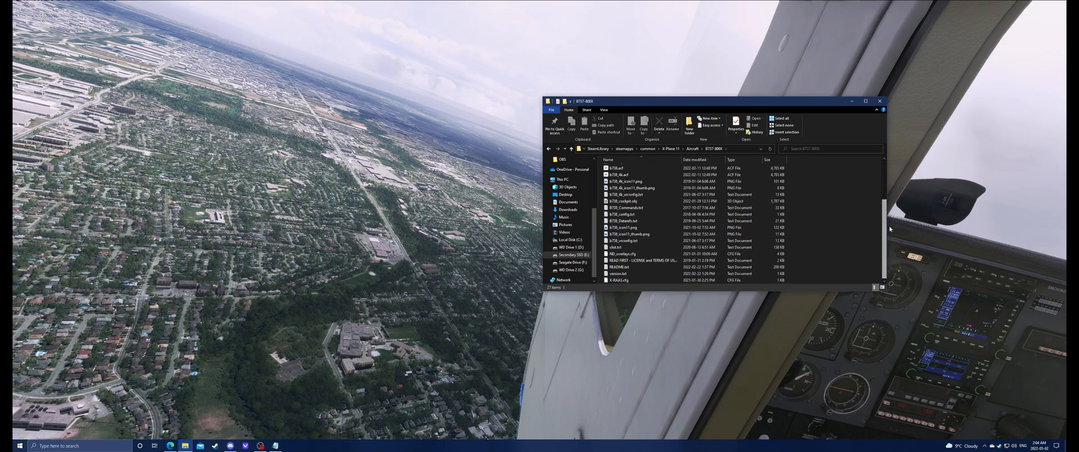
scroll(up, 3)
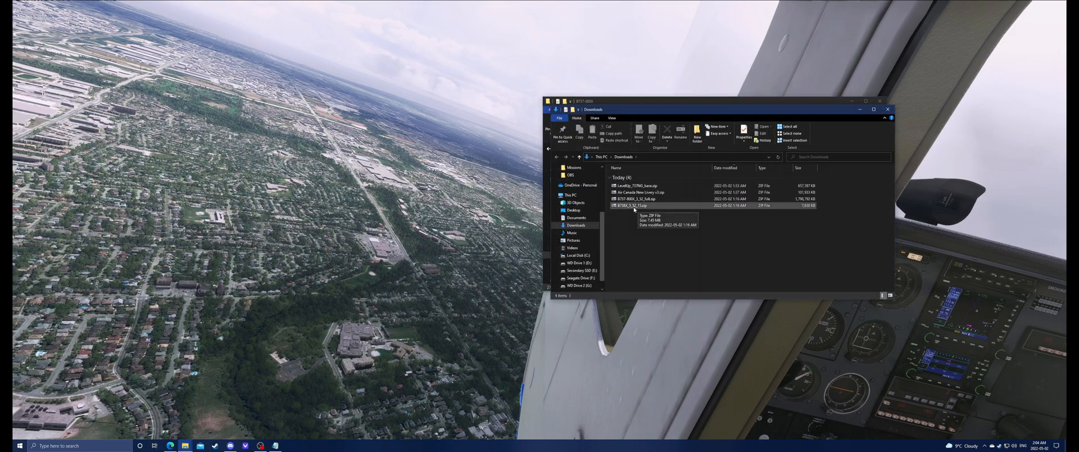
- Open the 737 update zip from Downloads and replace the B737-800X folder's files with its contents
click(629, 206)
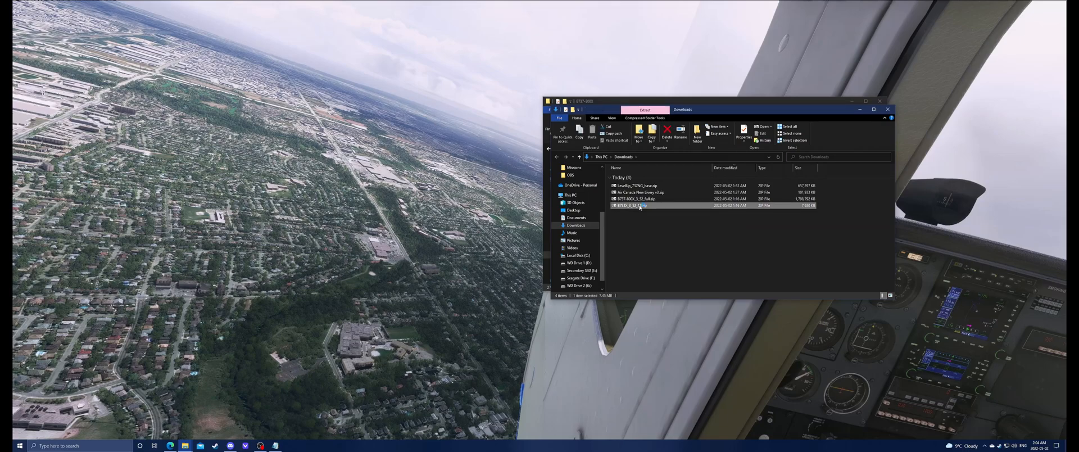
double_click(630, 205)
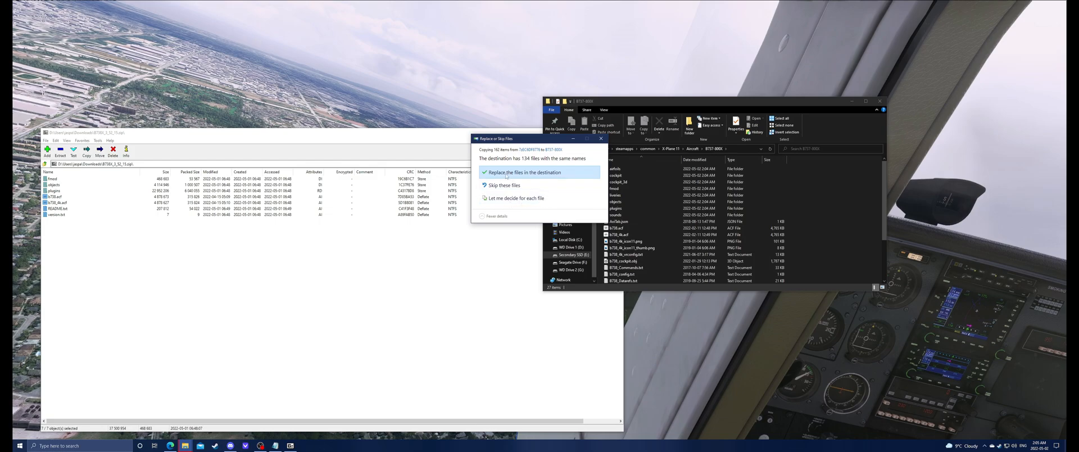
click(516, 173)
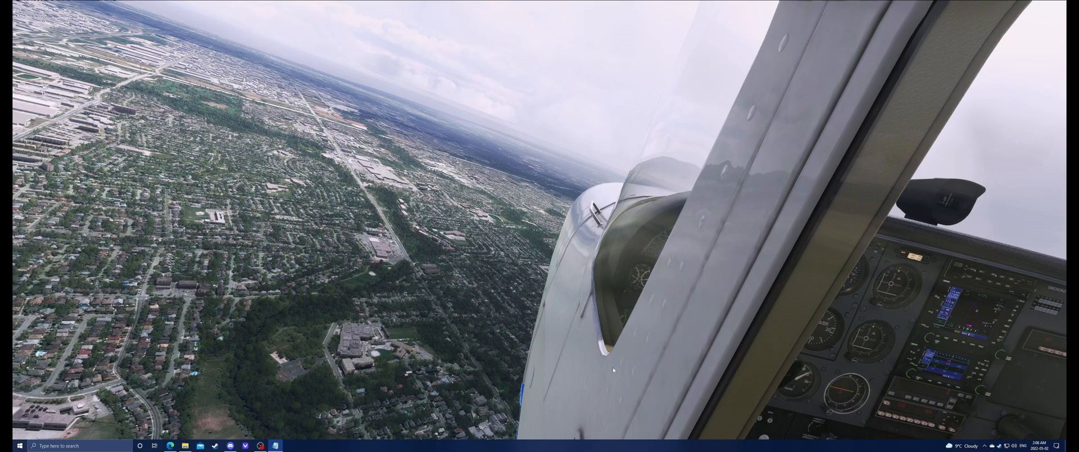
mouse_move(584, 367)
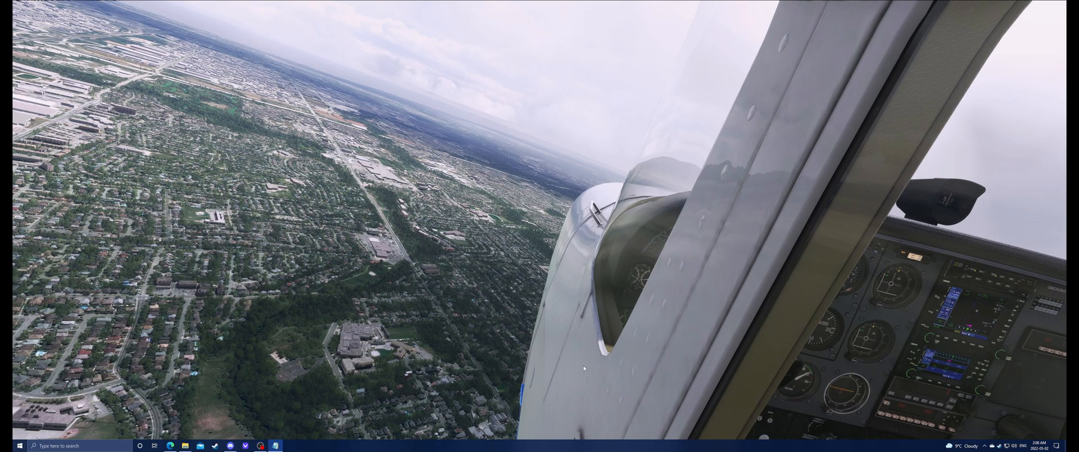
mouse_move(579, 354)
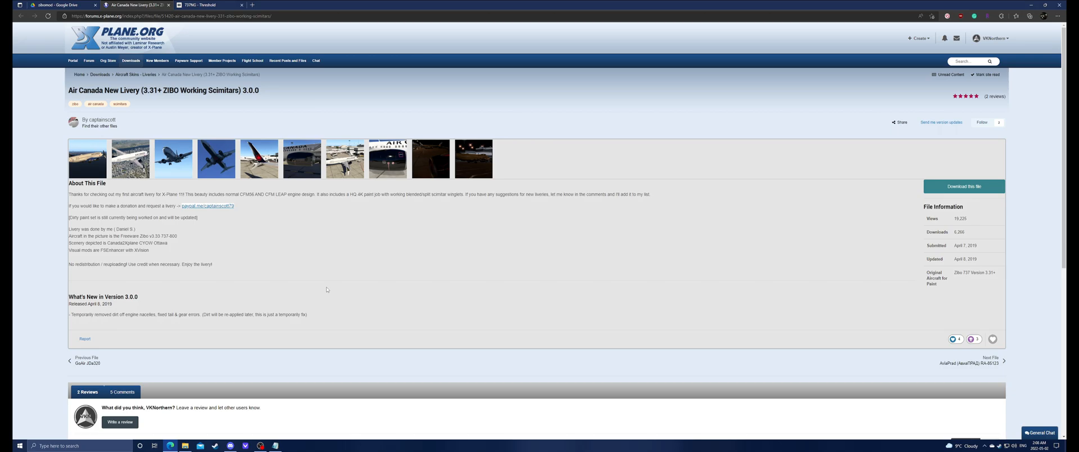
mouse_move(159, 111)
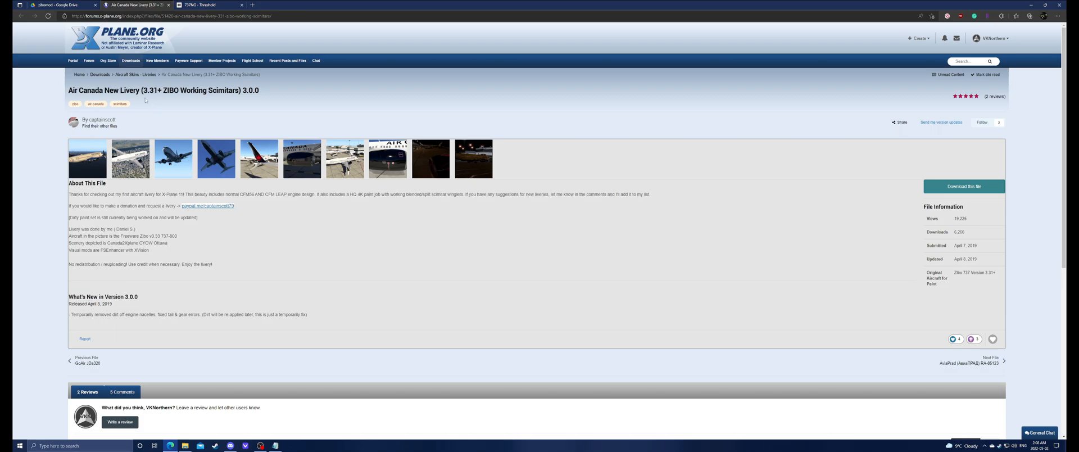
double_click(148, 90)
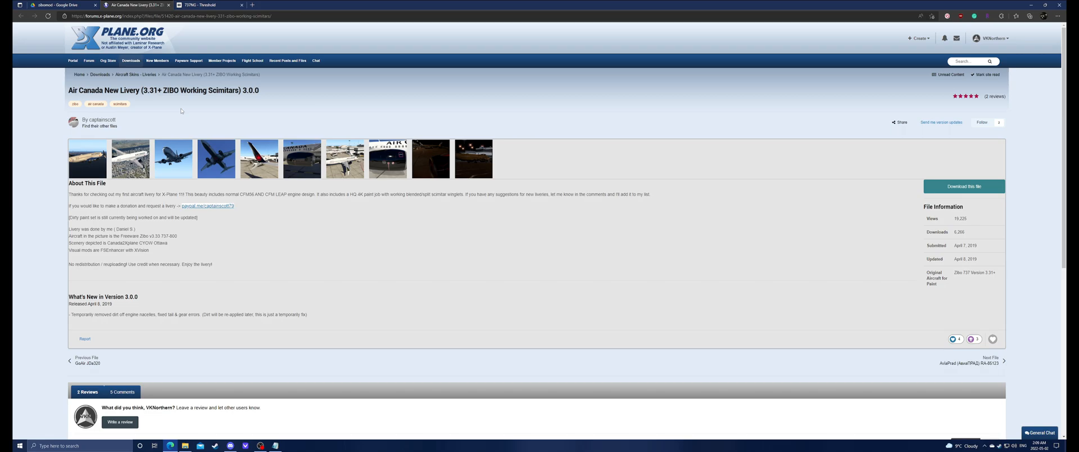
mouse_move(964, 187)
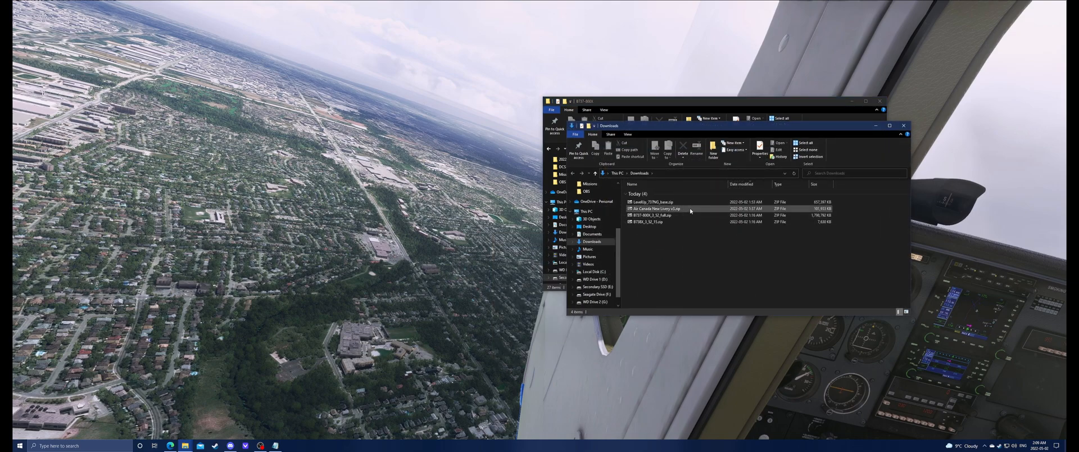
- Open the Air Canada livery zip and browse File Explorer to Aircraft > B737-800X > liveries
click(661, 215)
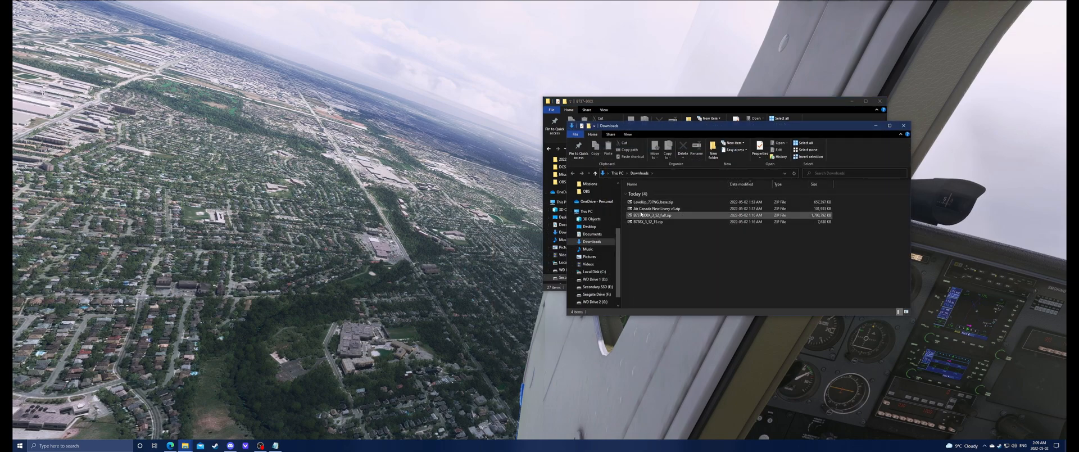
mouse_move(654, 207)
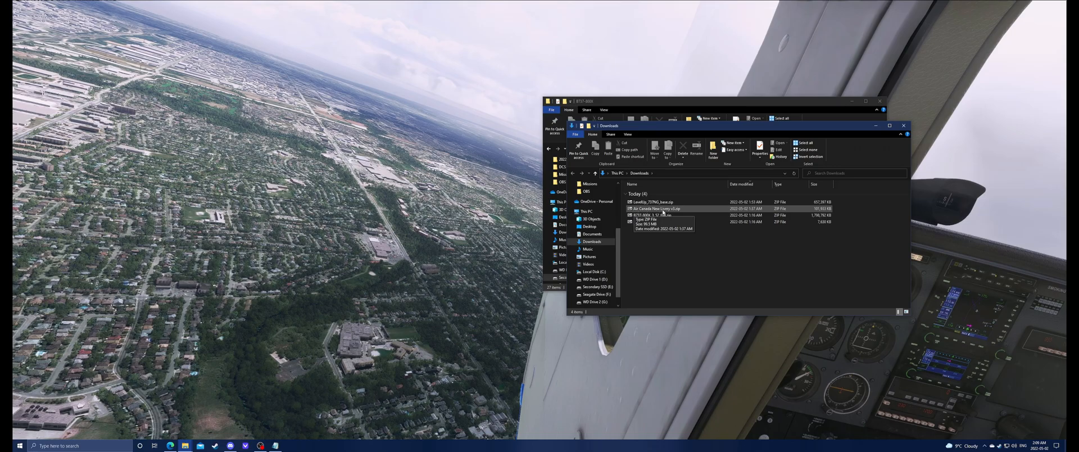
double_click(654, 208)
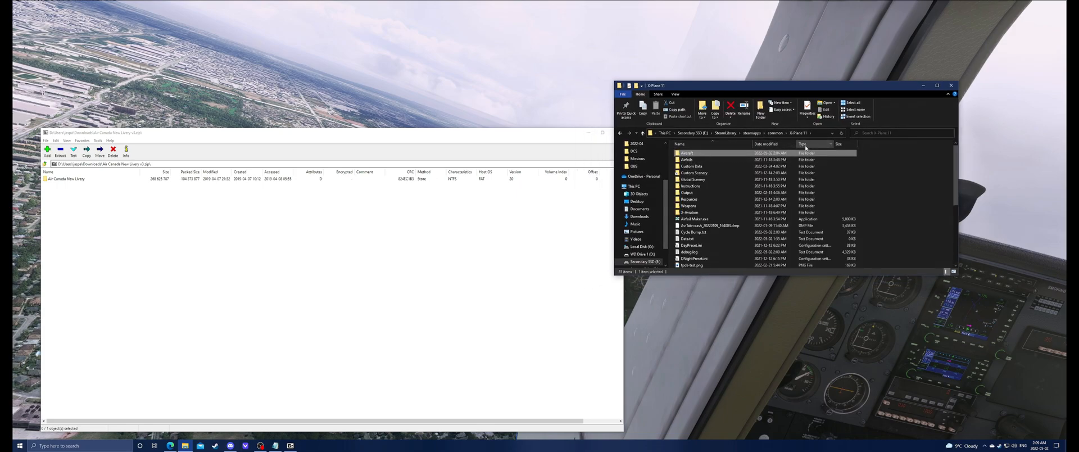
double_click(685, 153)
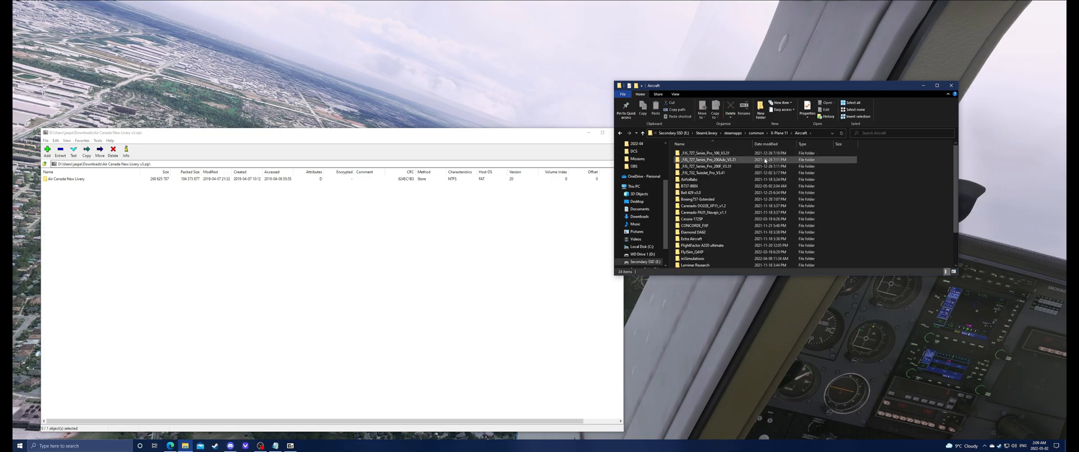
double_click(695, 186)
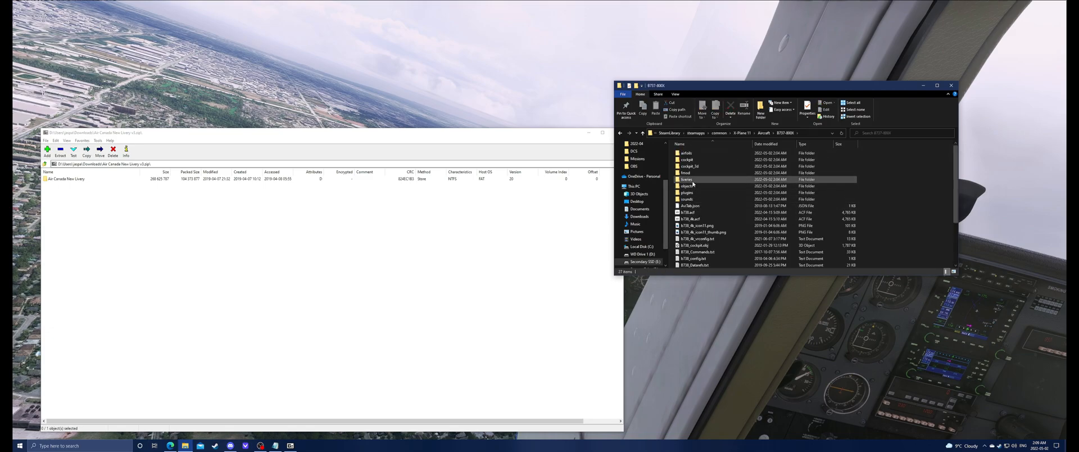
double_click(685, 178)
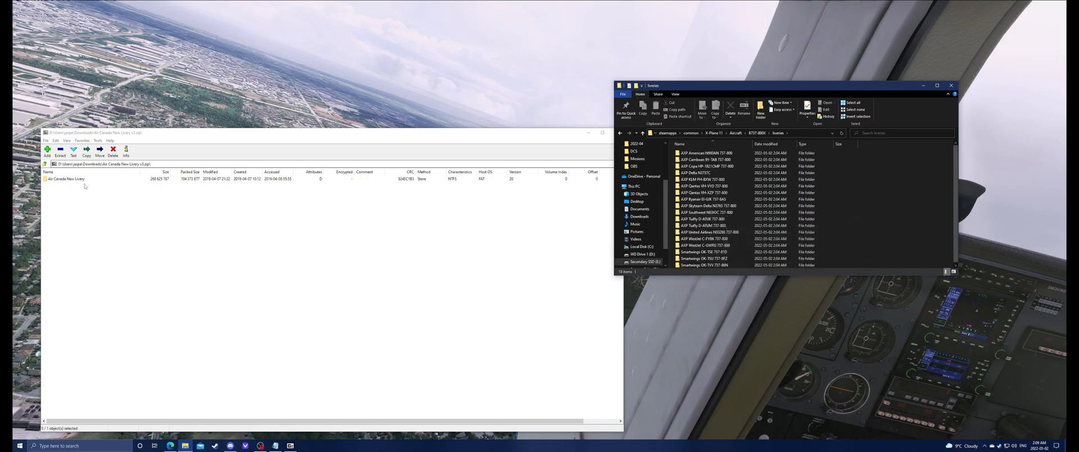
- Read the livery's README in Notepad, then add the Air Canada New folder to liveries
click(65, 179)
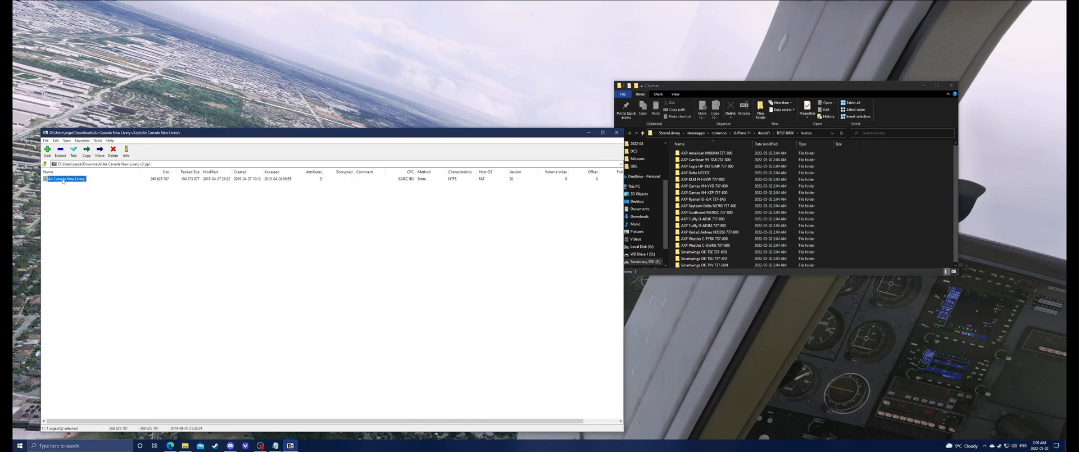
double_click(66, 177)
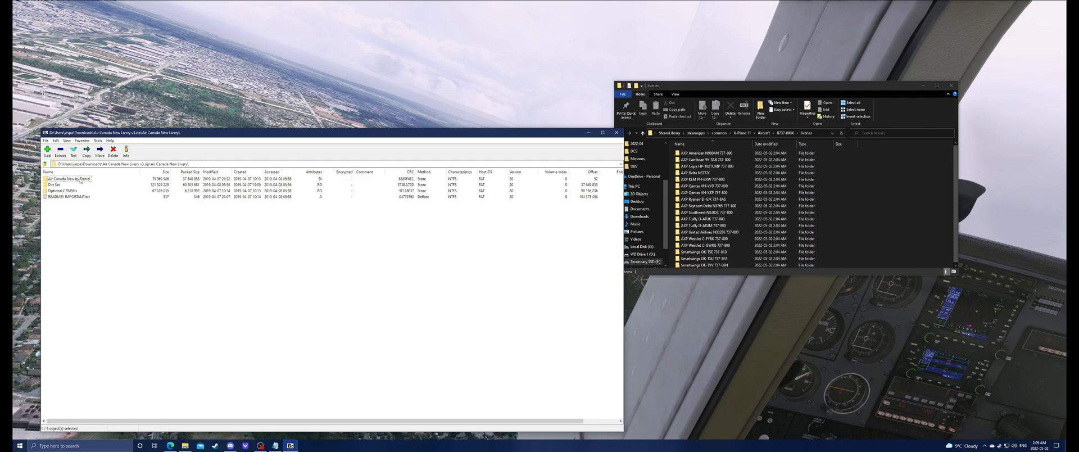
double_click(68, 196)
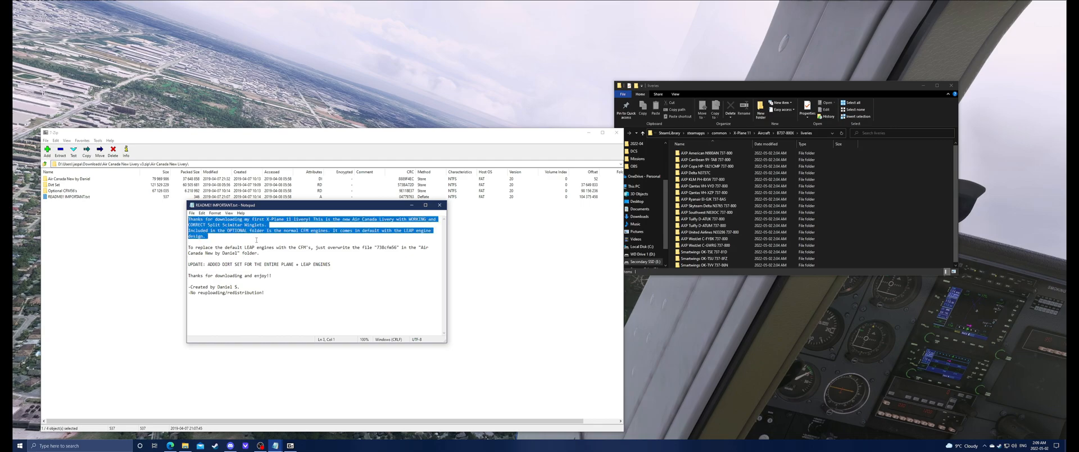
click(255, 247)
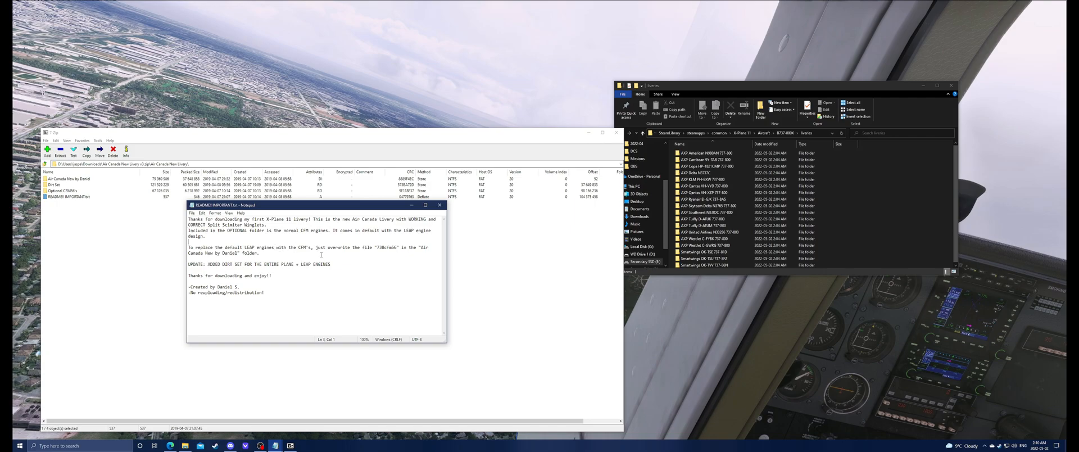
mouse_move(439, 205)
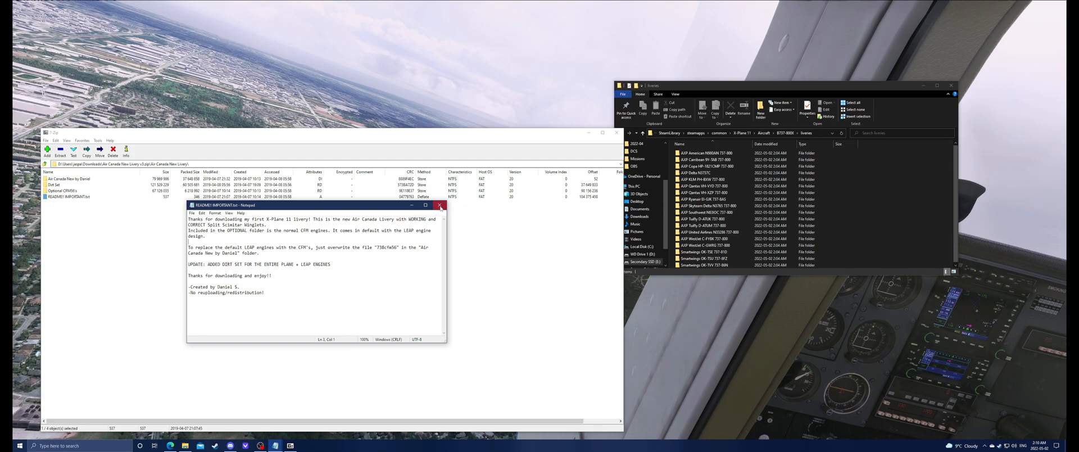
click(439, 206)
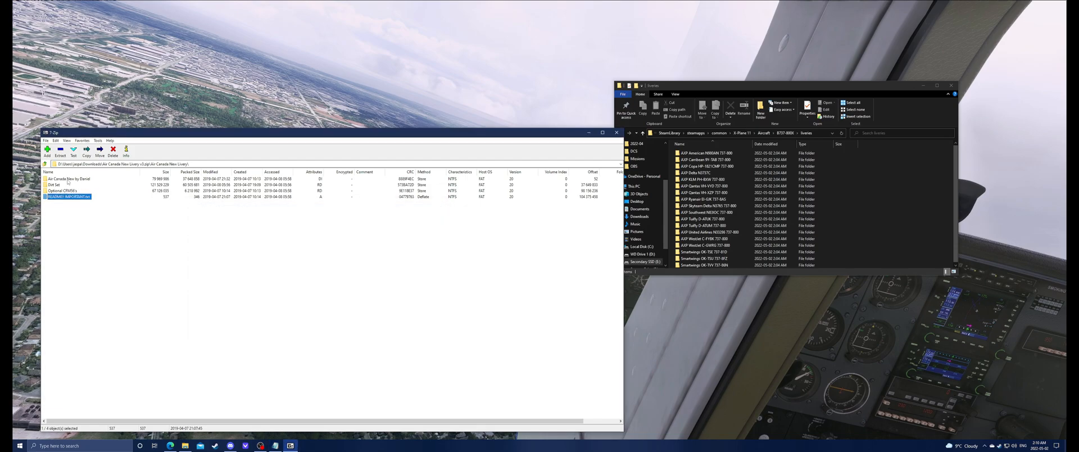
double_click(75, 179)
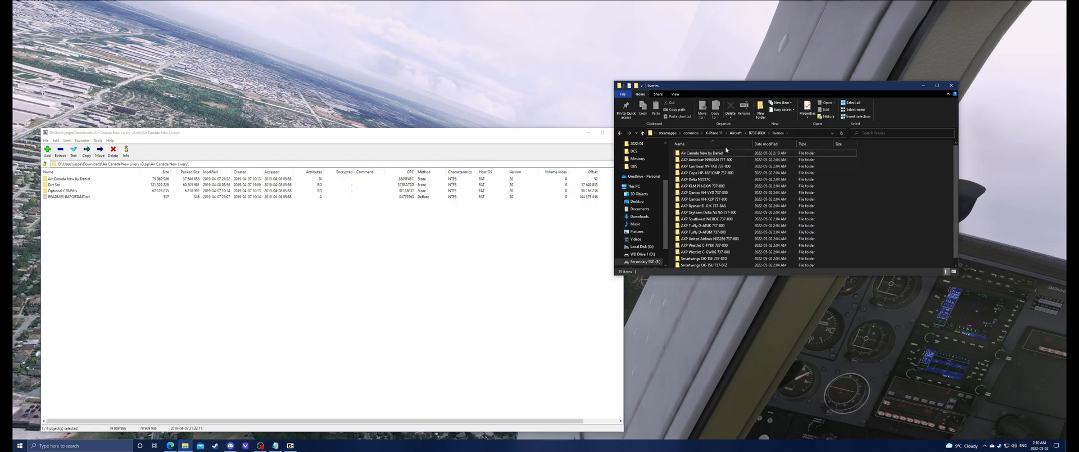
- Close the 7-Zip window and show Aircraft > 737NG Series in File Explorer
click(709, 238)
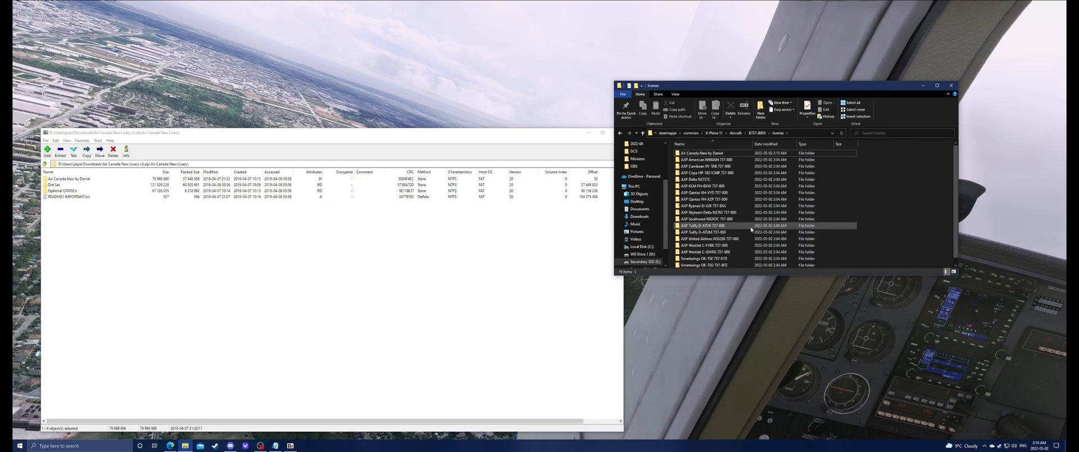
mouse_move(719, 226)
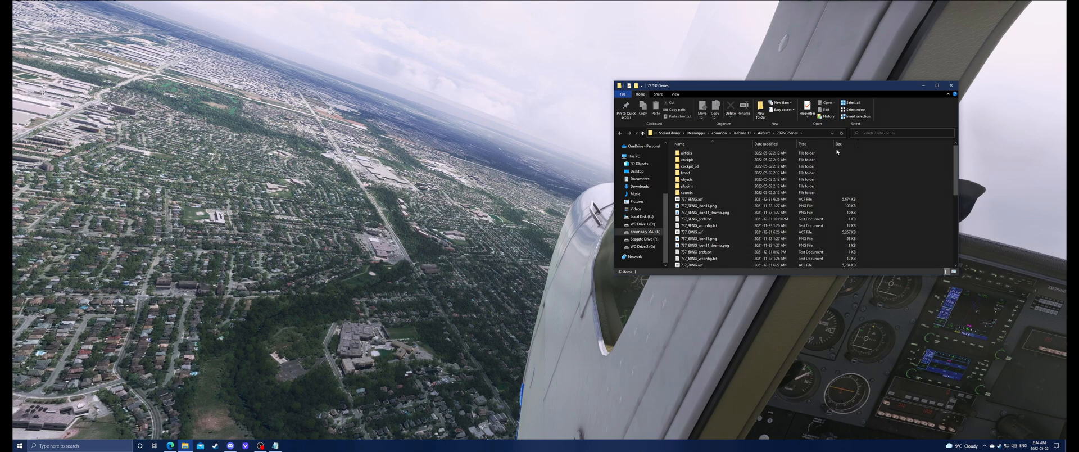
- Create a new folder named liveries inside 737NG Series and open it
click(695, 173)
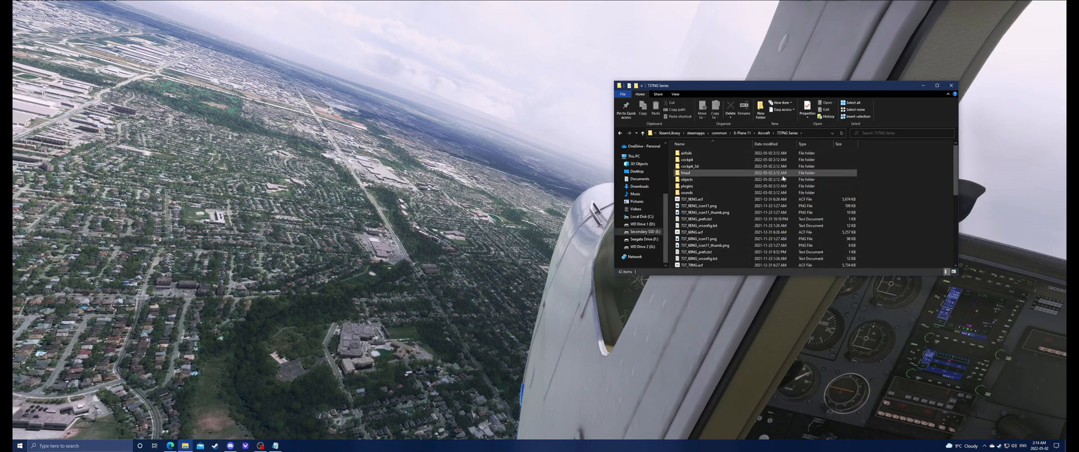
click(688, 180)
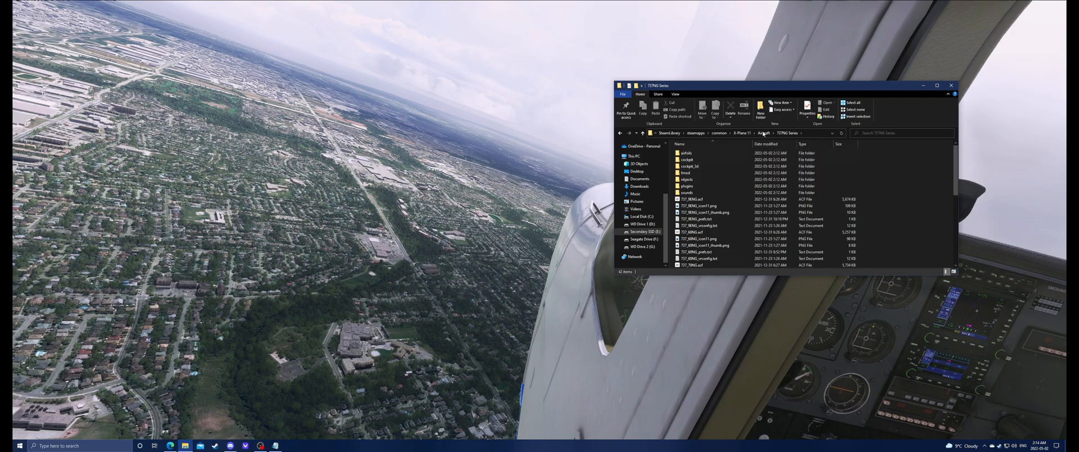
right_click(824, 175)
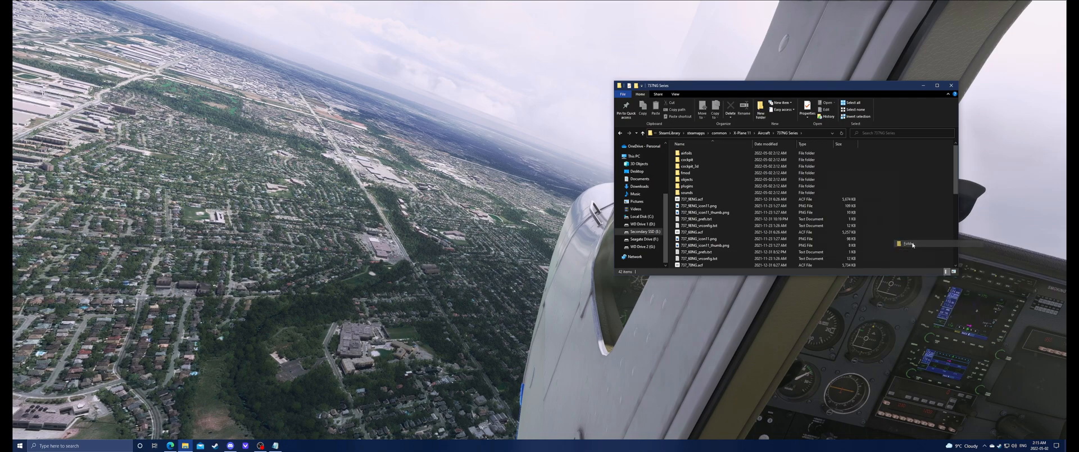
click(761, 109)
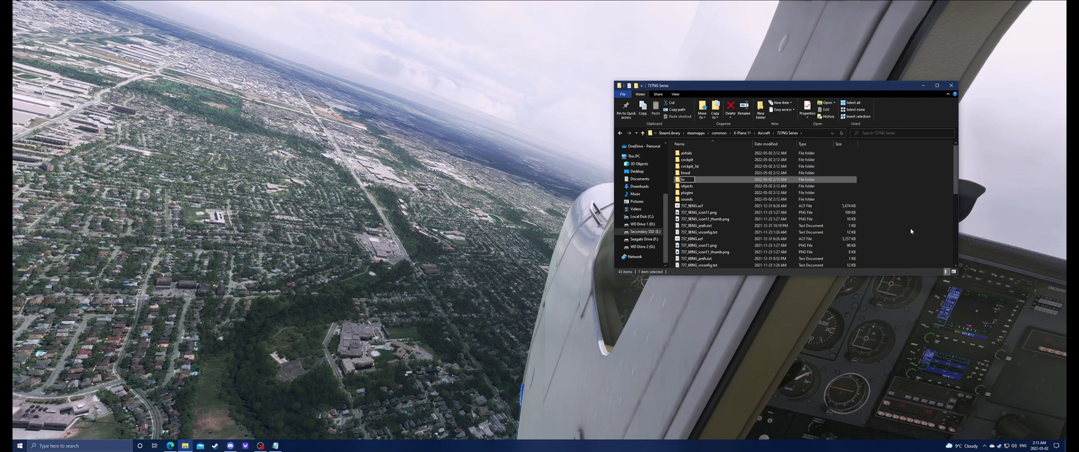
text(liveries)
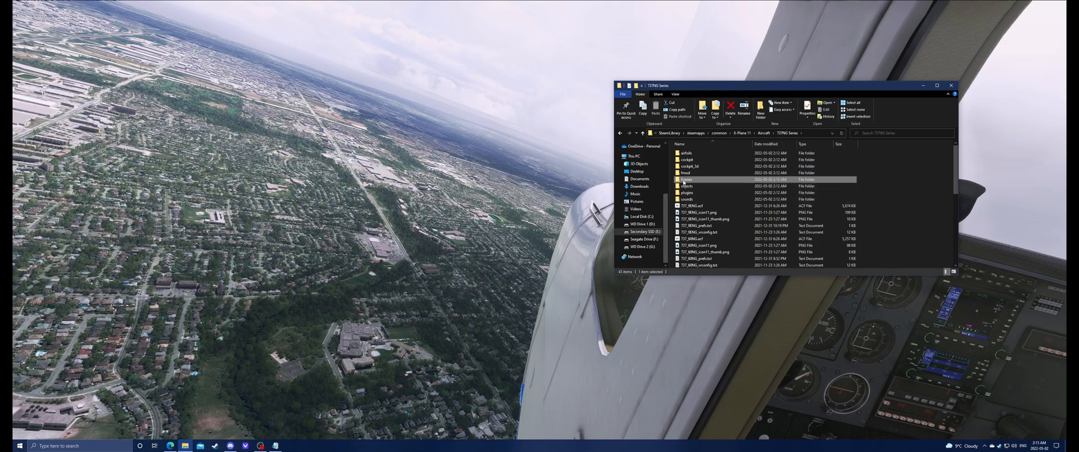
double_click(684, 179)
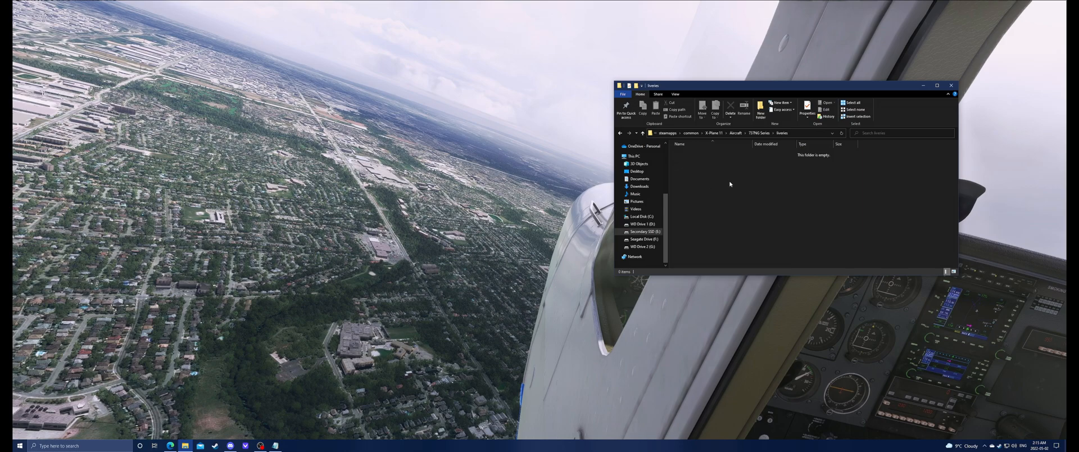
mouse_move(737, 194)
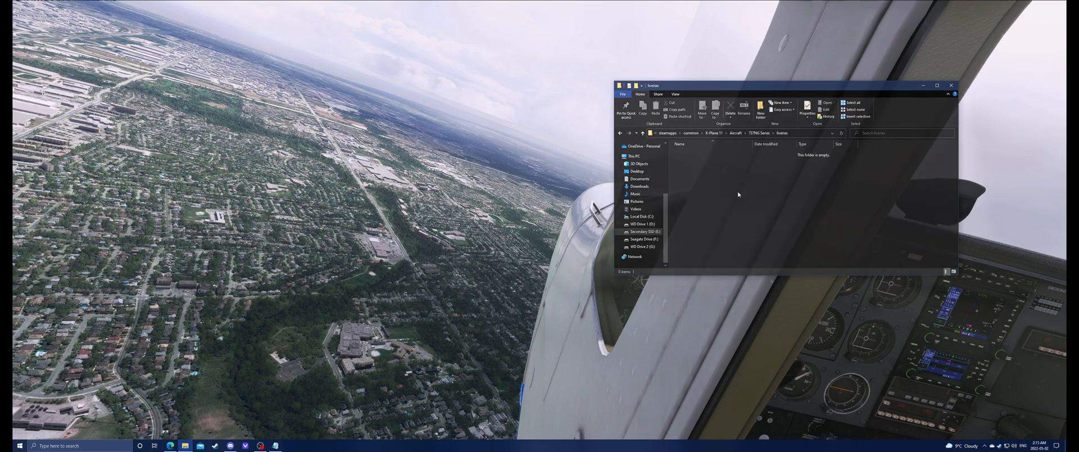
click(923, 85)
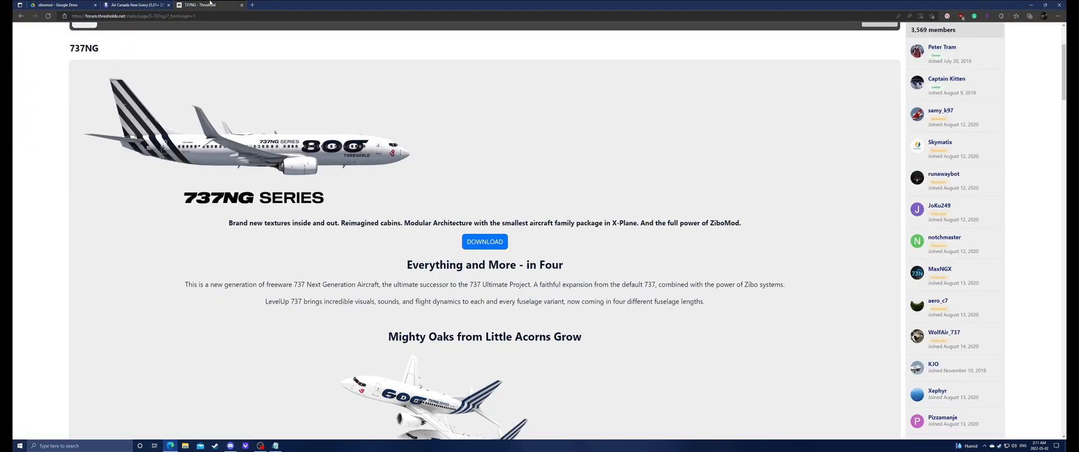
- Go to the 737NG Series download page and request the LevelUp_737NG_base.zip file
scroll(up, 3)
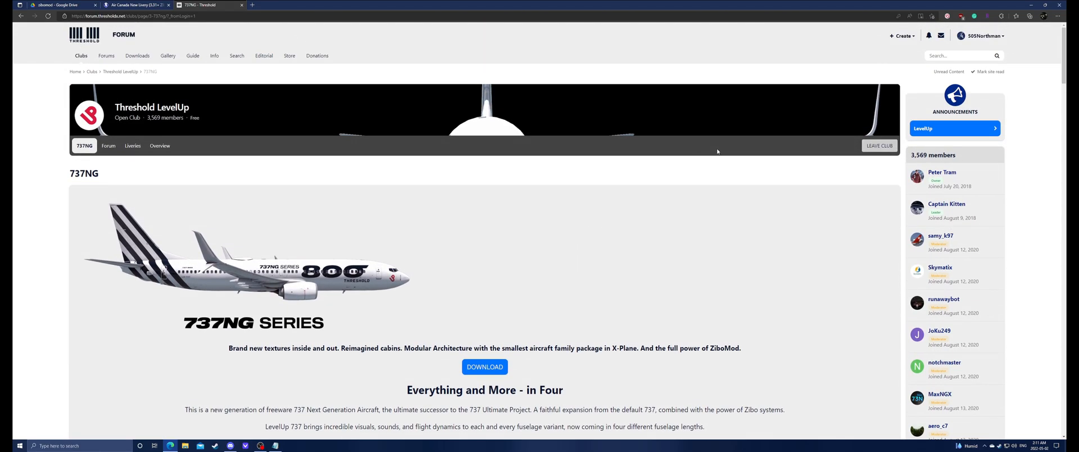
mouse_move(452, 122)
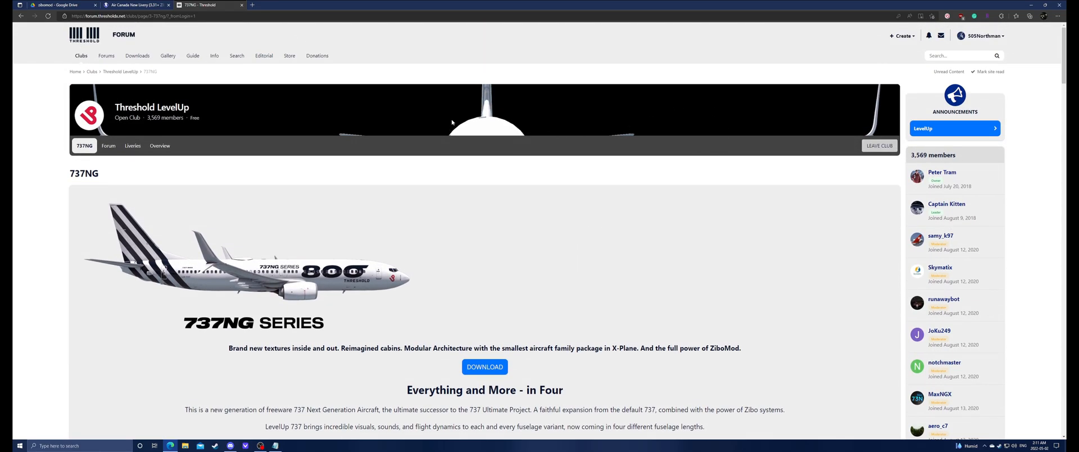
scroll(down, 3)
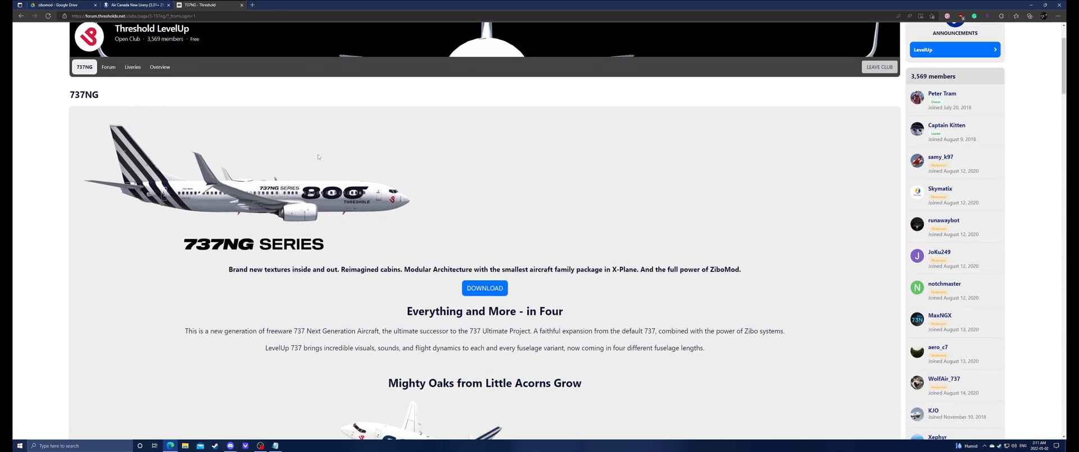
scroll(up, 3)
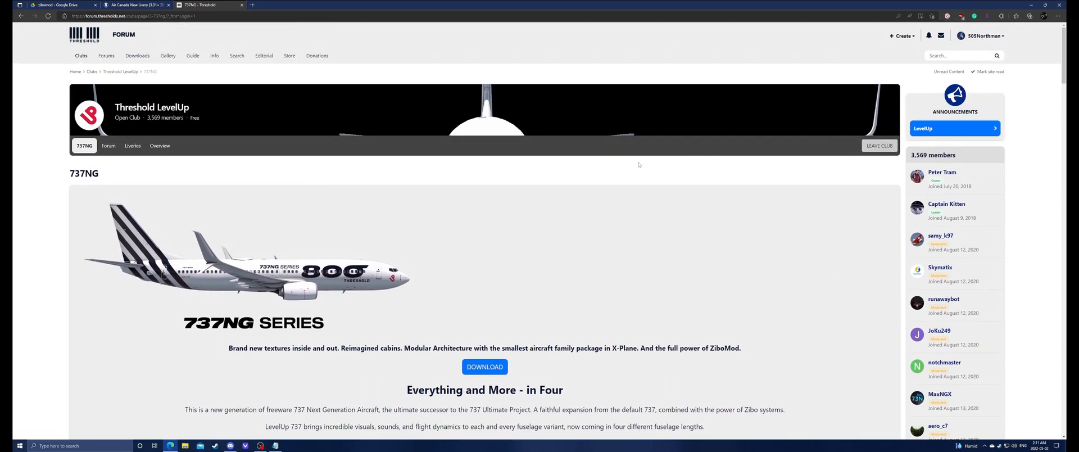
scroll(down, 3)
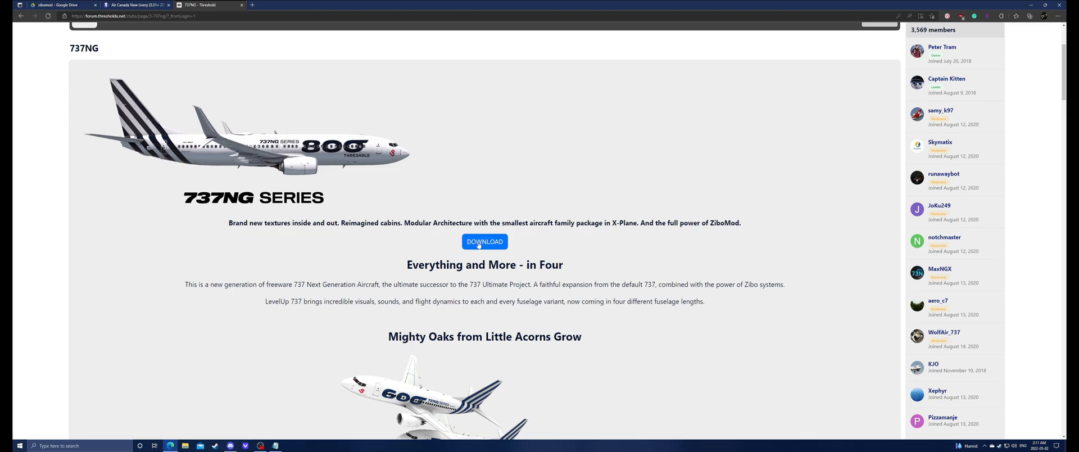
click(485, 242)
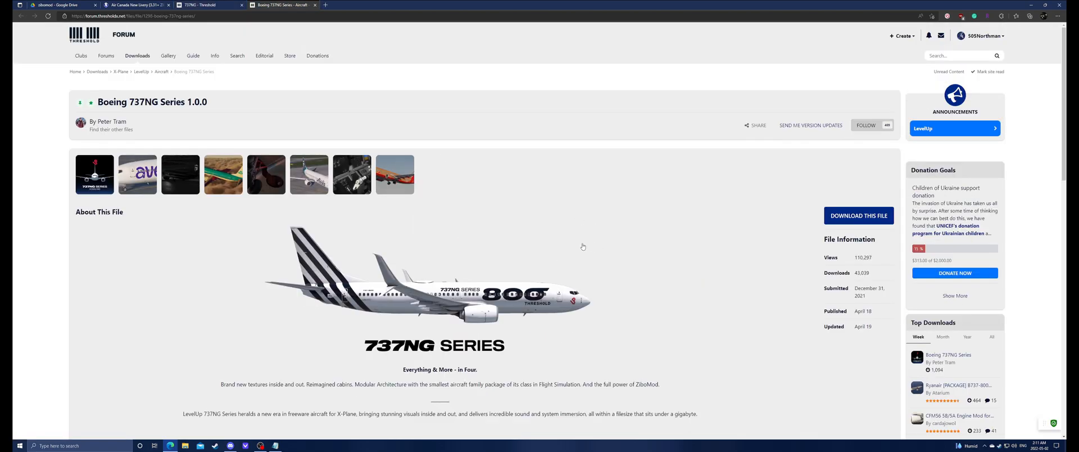
scroll(down, 3)
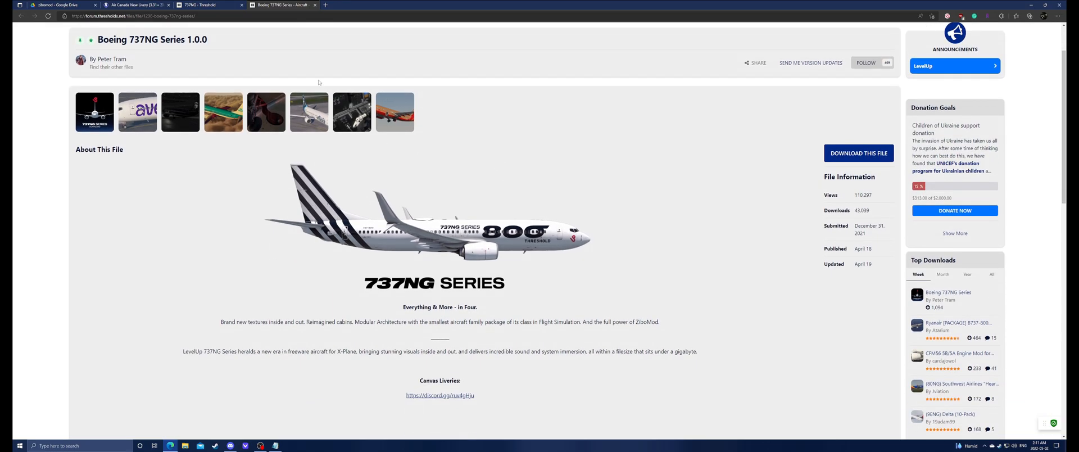
mouse_move(859, 153)
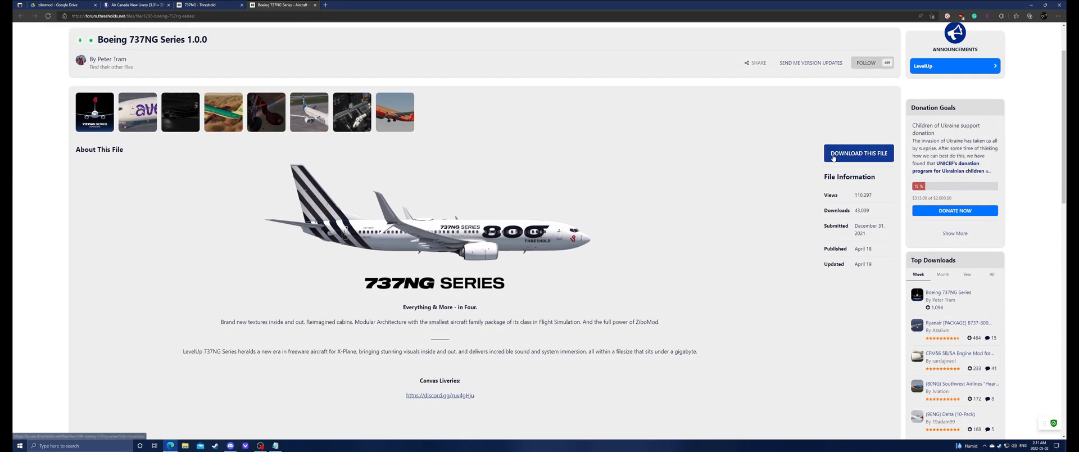
click(857, 153)
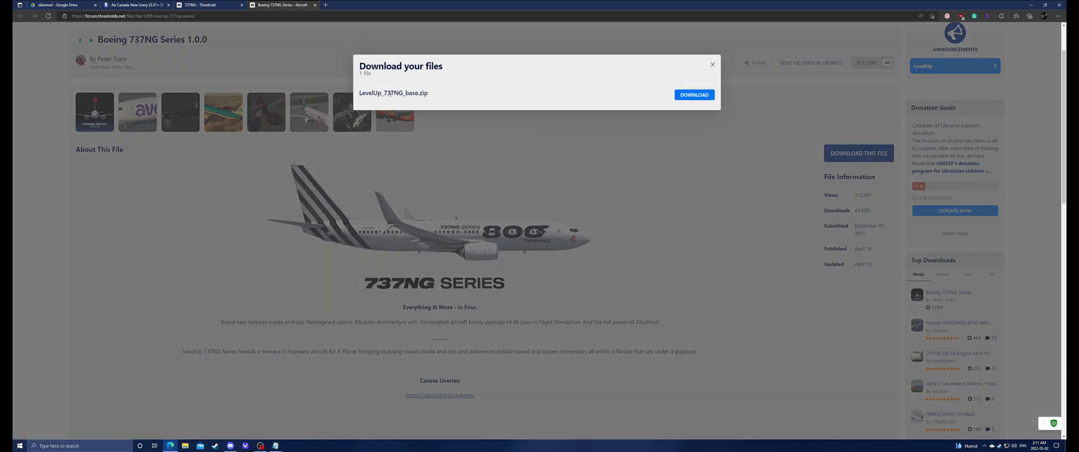
mouse_move(699, 144)
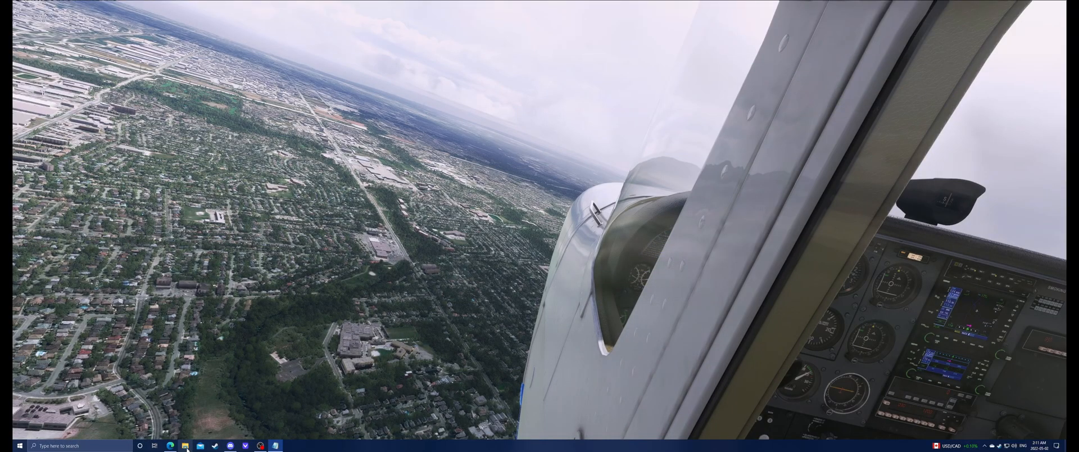
- Open LevelUp_737NG_base.zip from Downloads and browse to X-Plane 11's Aircraft folder on E:
click(184, 445)
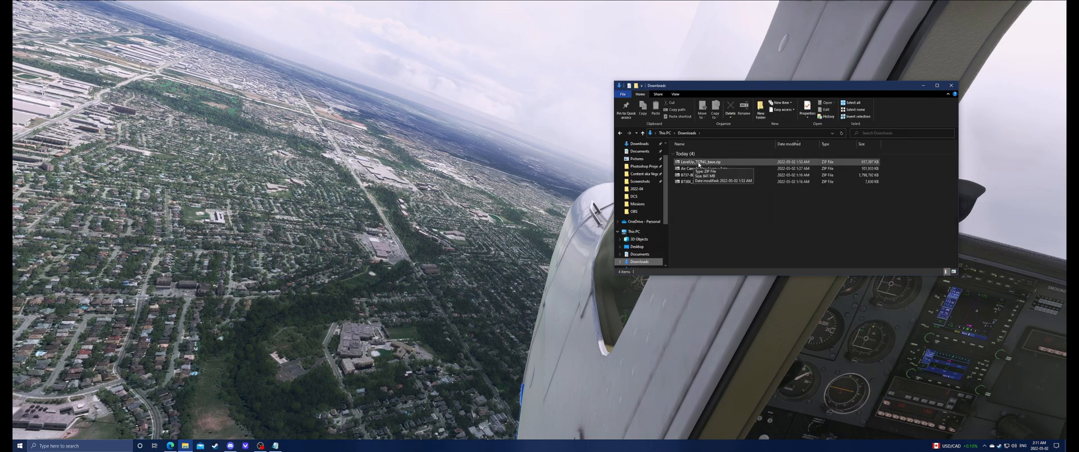
double_click(698, 162)
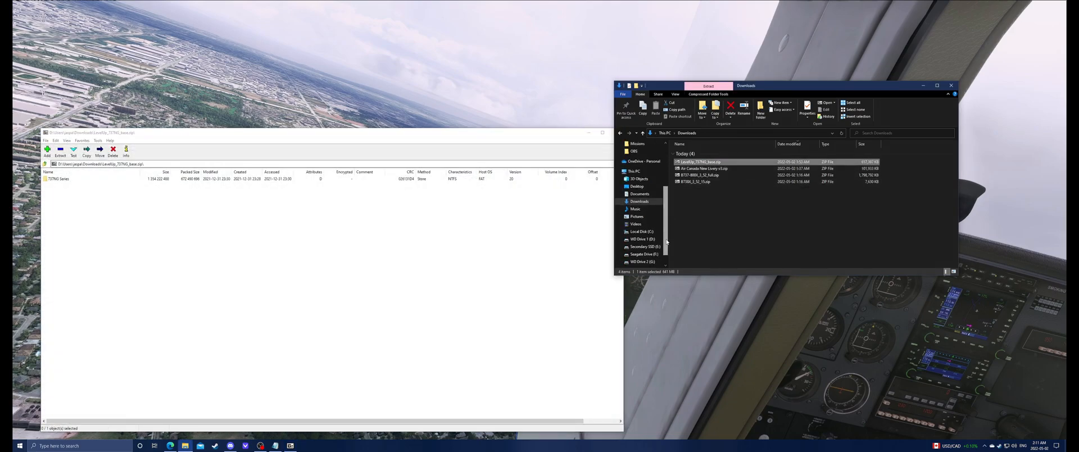
click(643, 246)
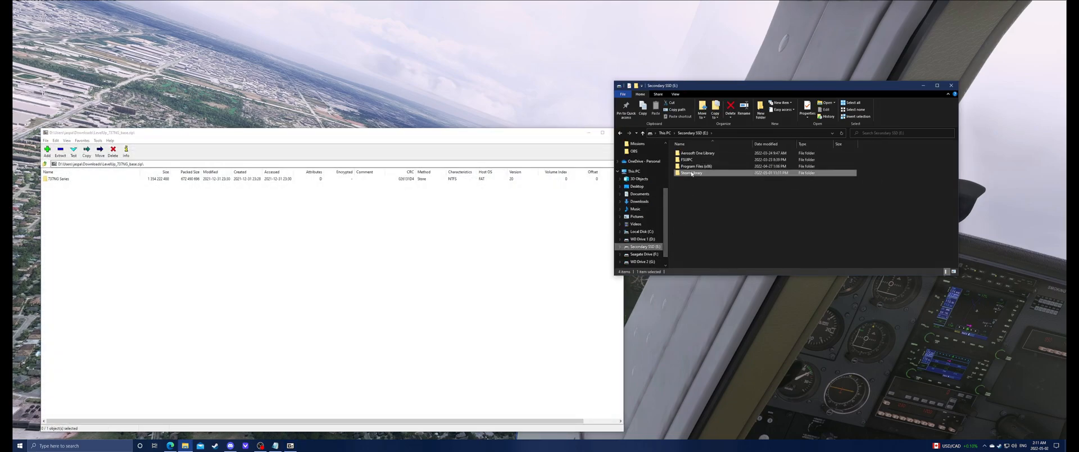
double_click(691, 173)
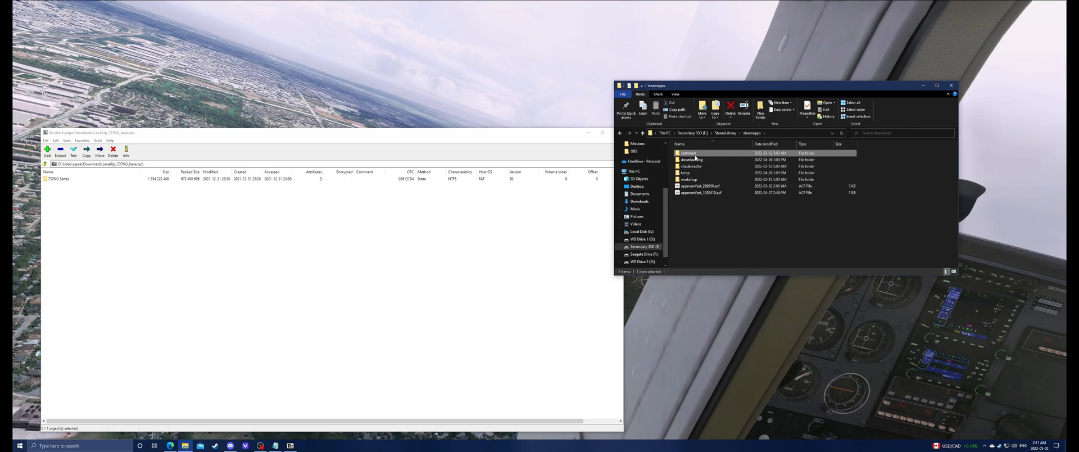
double_click(689, 153)
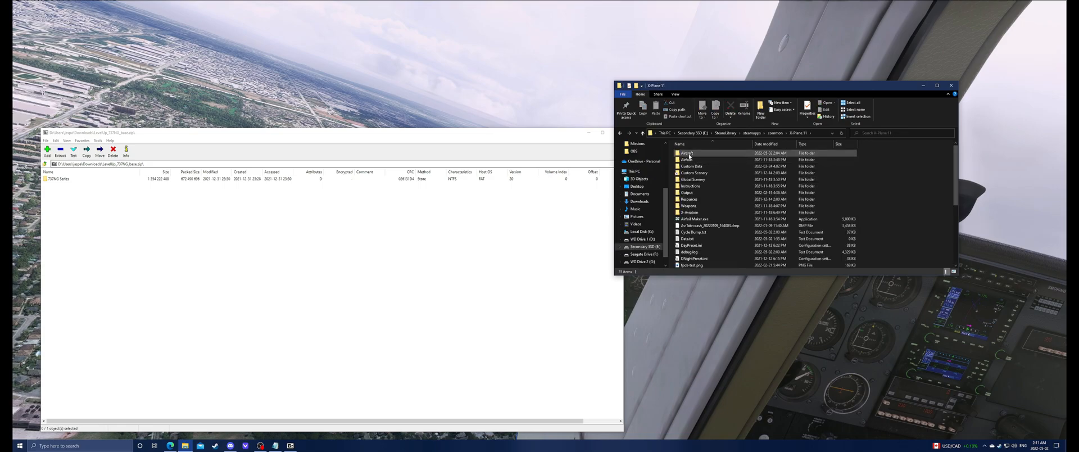
double_click(686, 153)
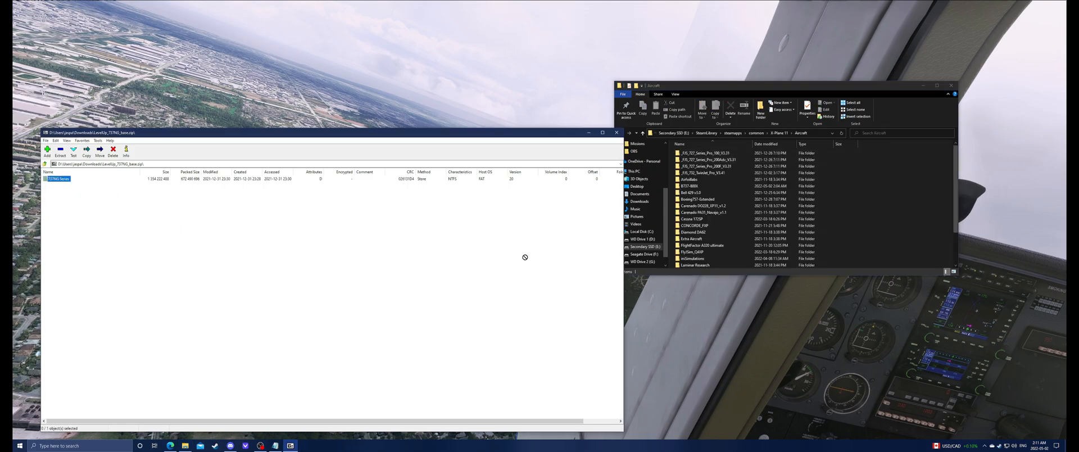
- Extract the 737NG Series folder into Aircraft and open it
click(59, 149)
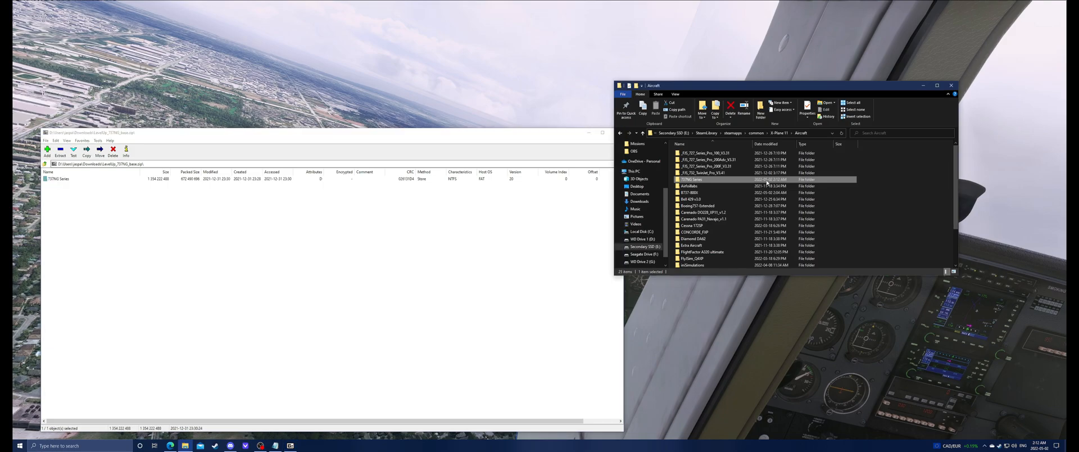
double_click(690, 178)
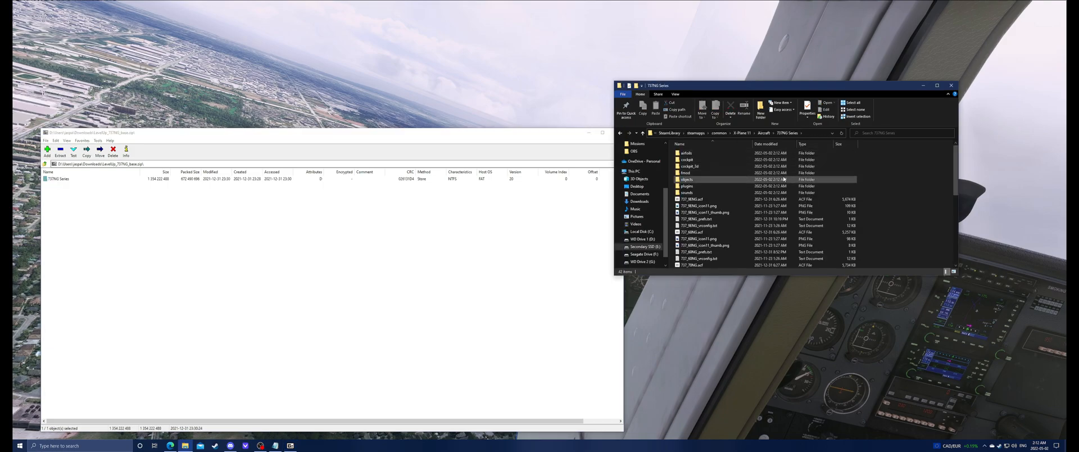
mouse_move(688, 161)
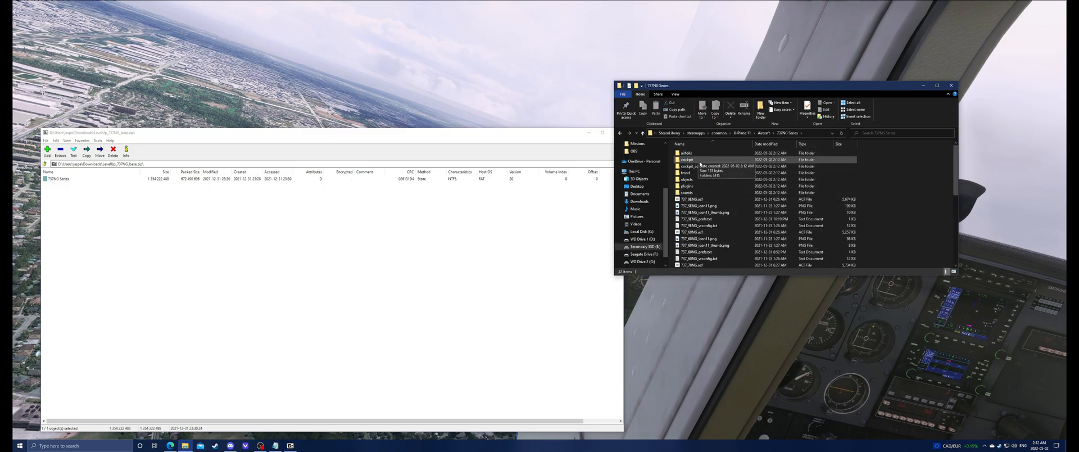
mouse_move(686, 165)
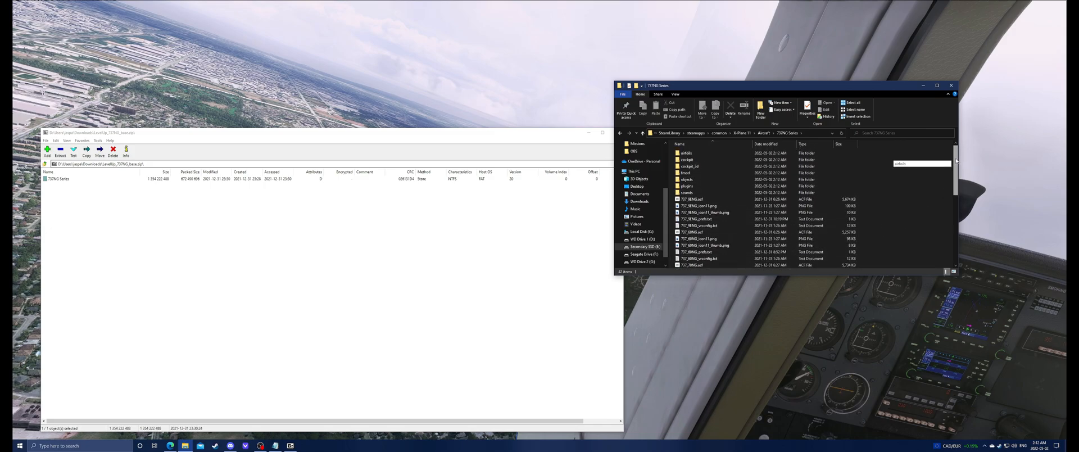
click(688, 159)
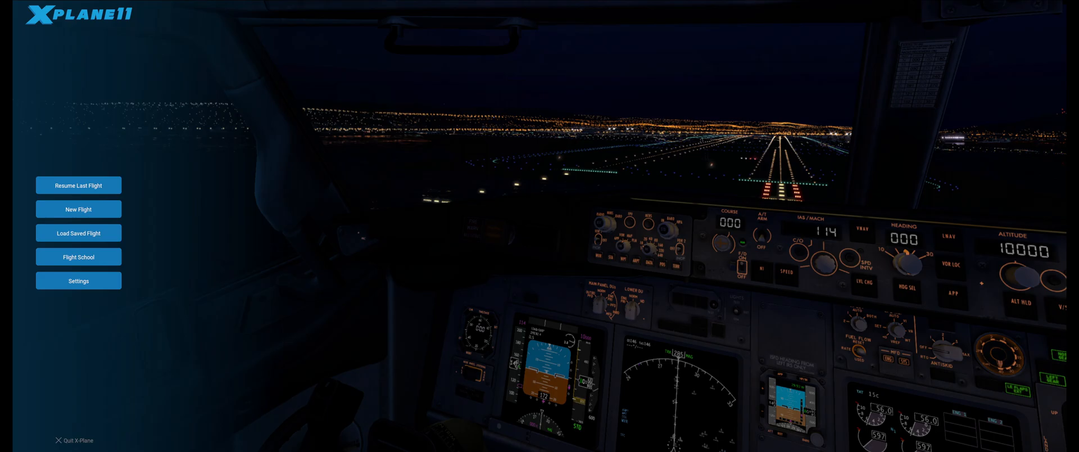
mouse_move(136, 211)
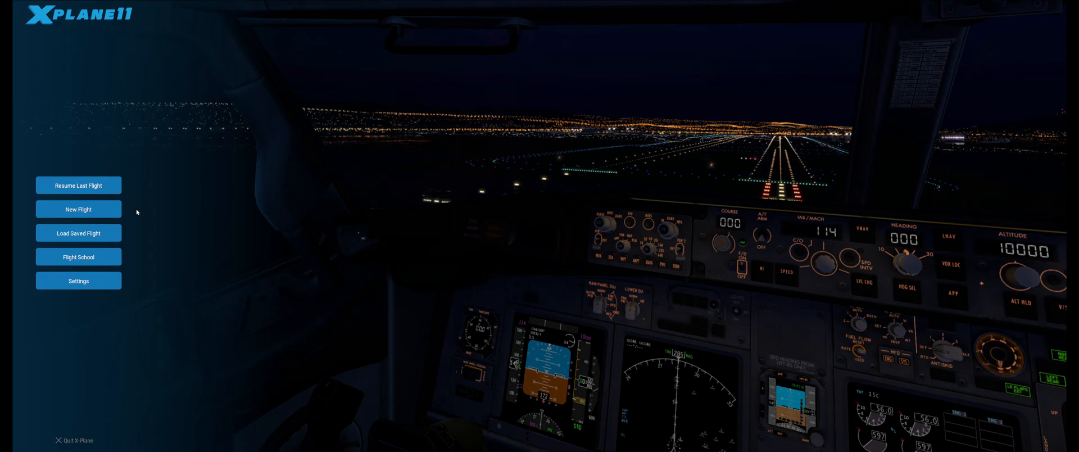
- Start a New Flight and compare the Boeing 737 tiles, settling on the Air Canada 737
click(77, 209)
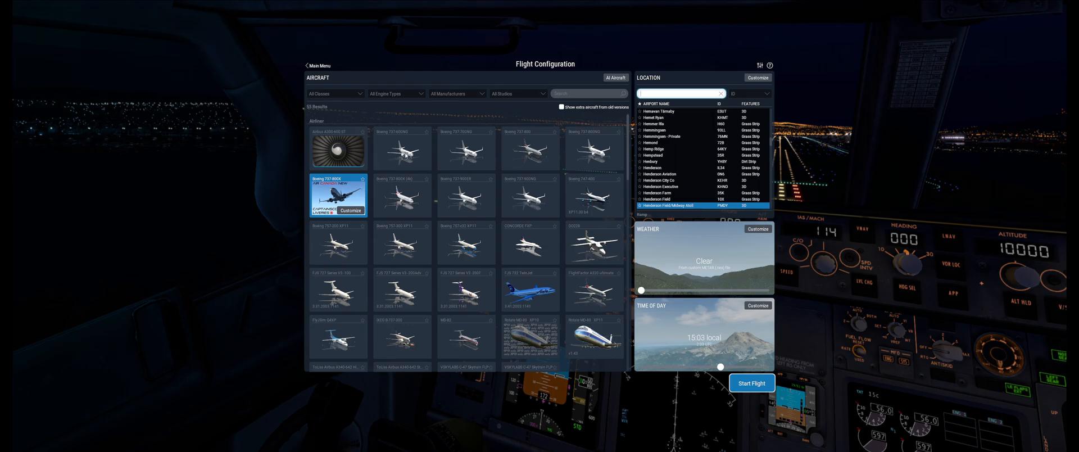
click(402, 148)
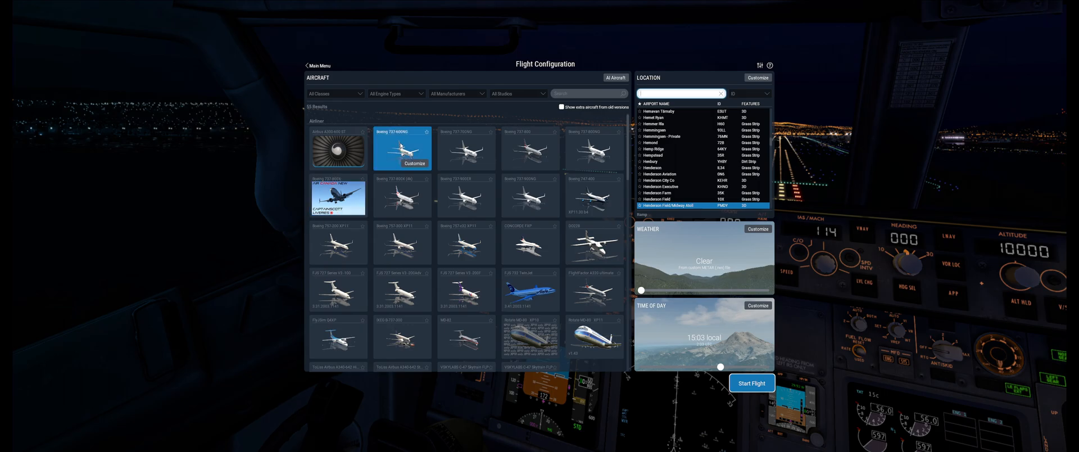
click(465, 149)
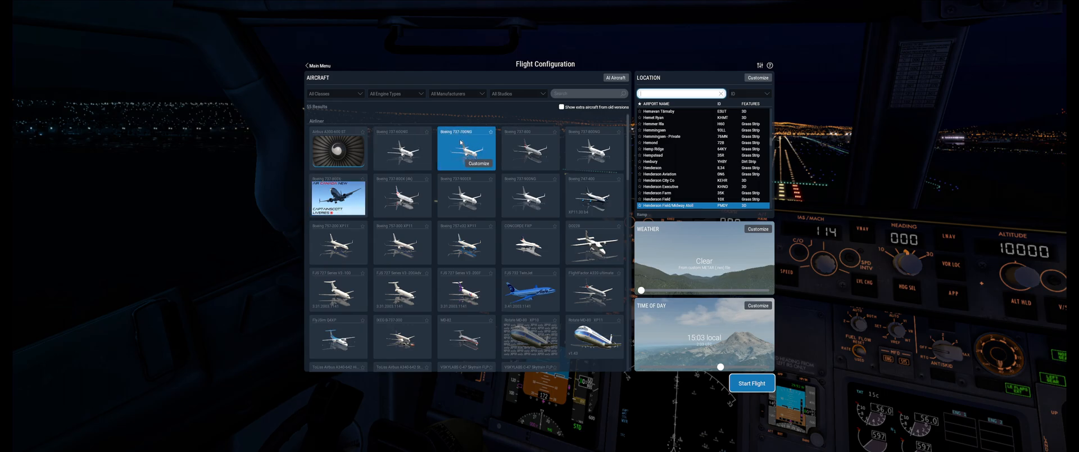
mouse_move(596, 139)
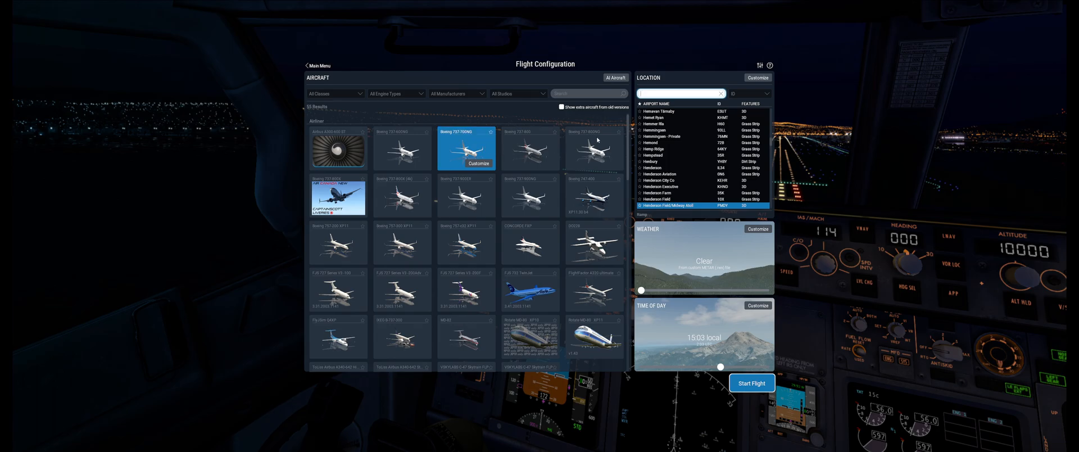
click(593, 148)
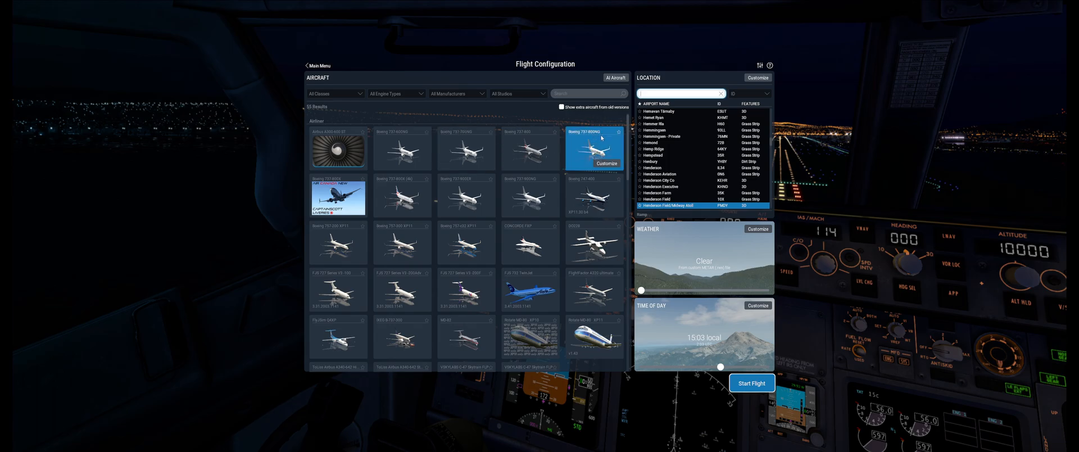
click(337, 196)
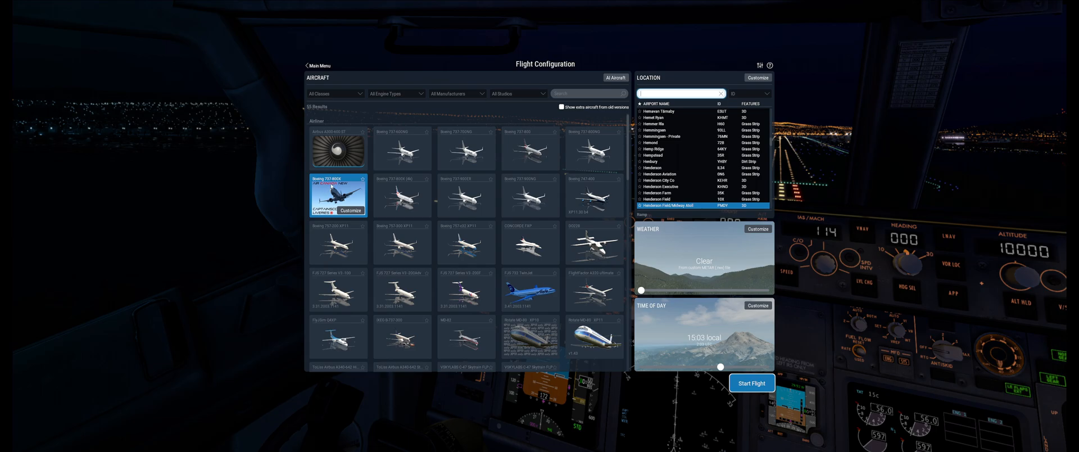
mouse_move(382, 183)
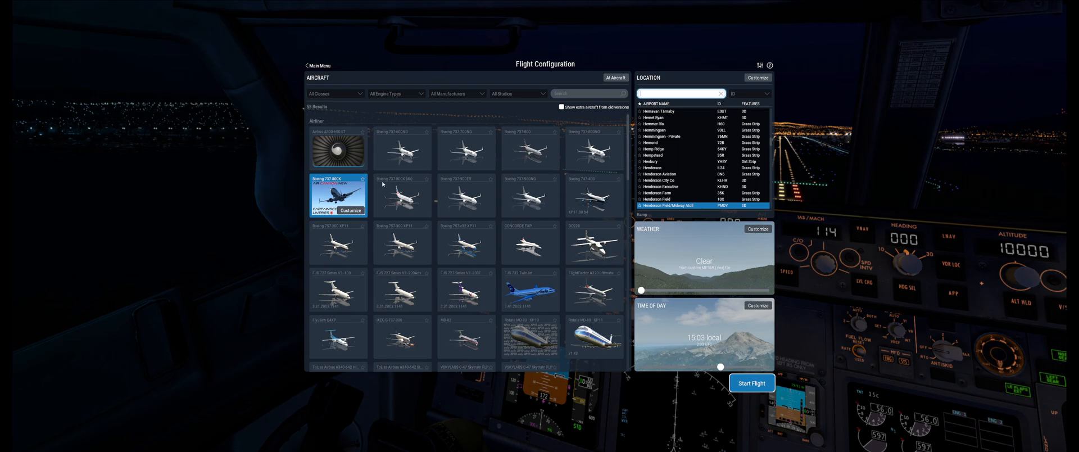
mouse_move(407, 183)
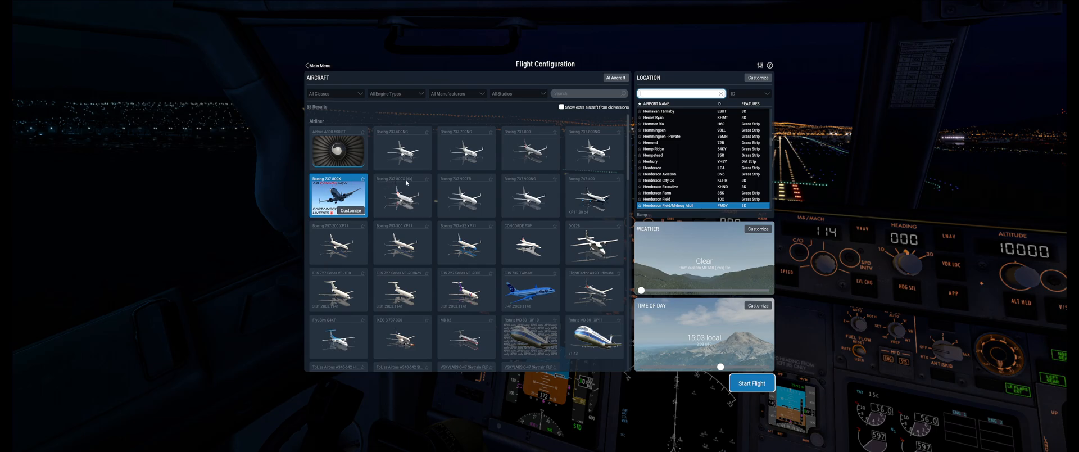
mouse_move(454, 184)
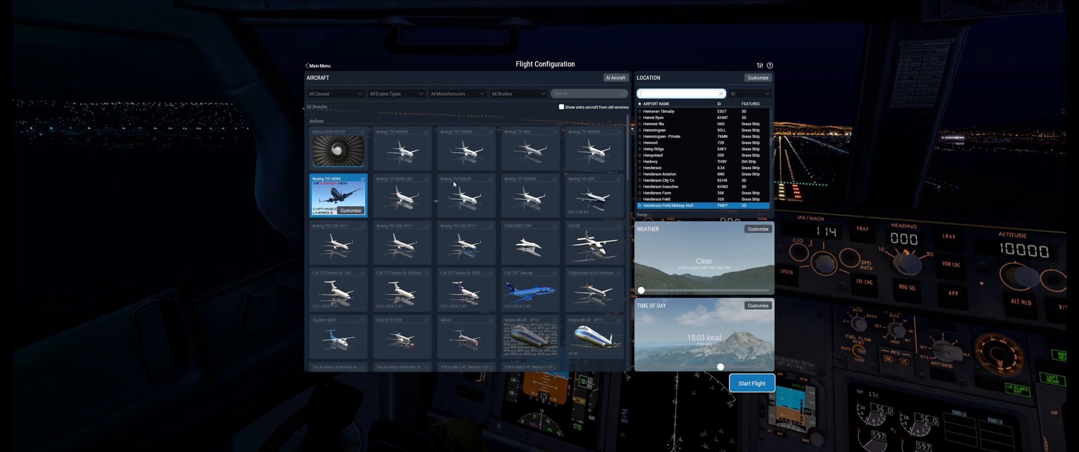
mouse_move(500, 187)
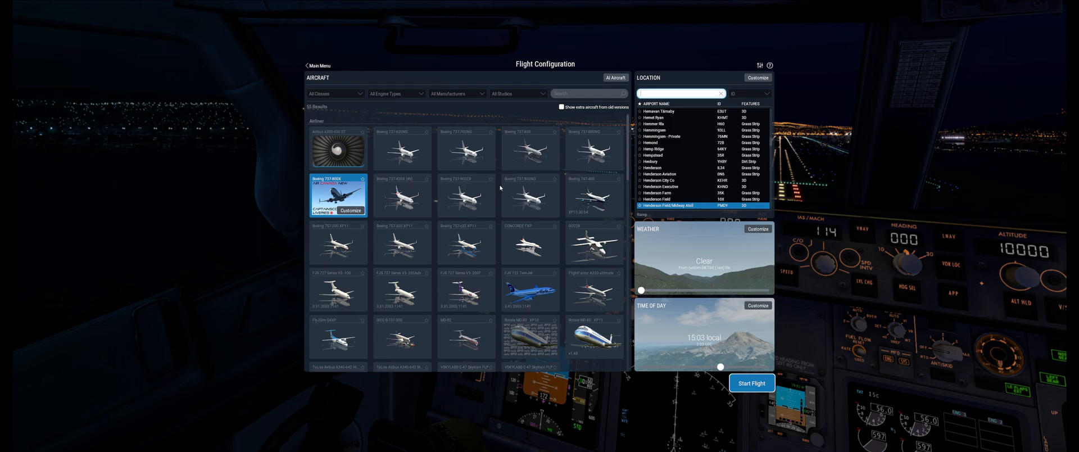
mouse_move(525, 185)
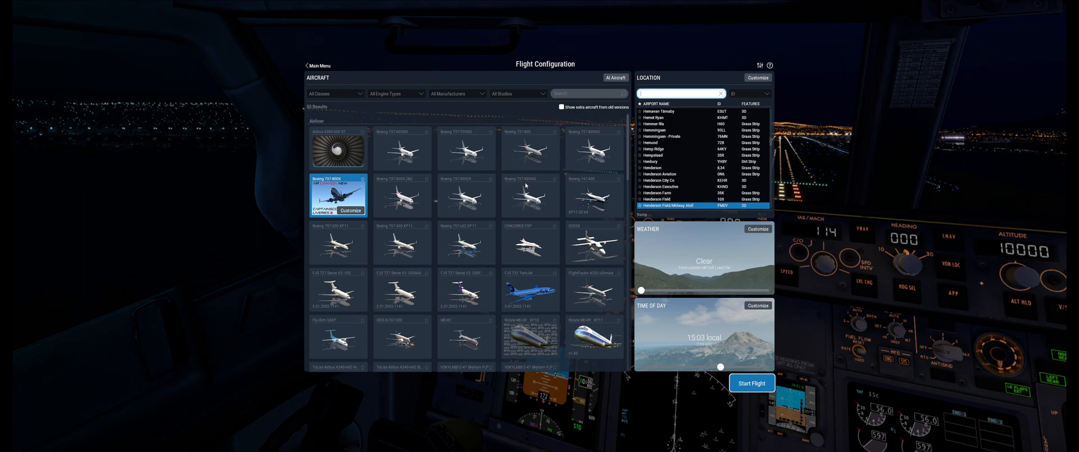
- Compare the 737 variant tiles in the Flight Configuration grid, including those beside the Air Canada one
click(529, 196)
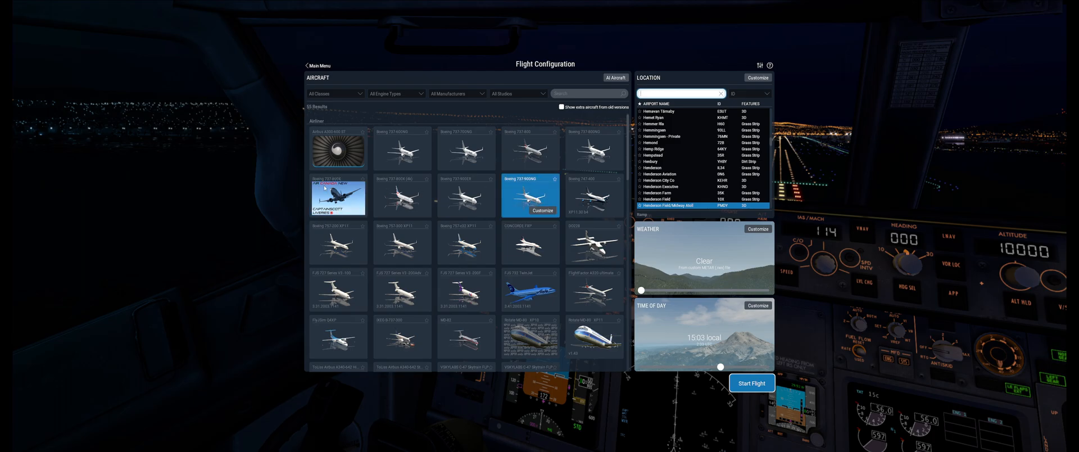
click(337, 196)
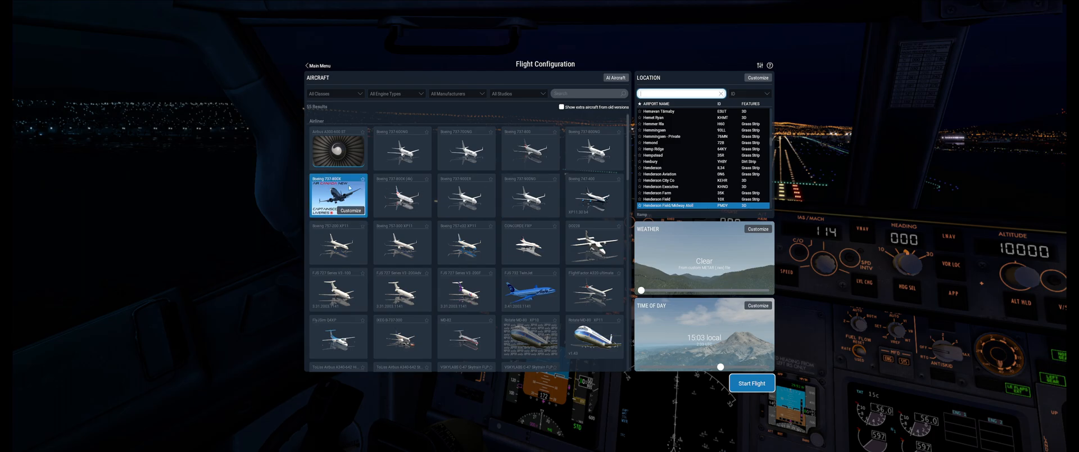
click(402, 196)
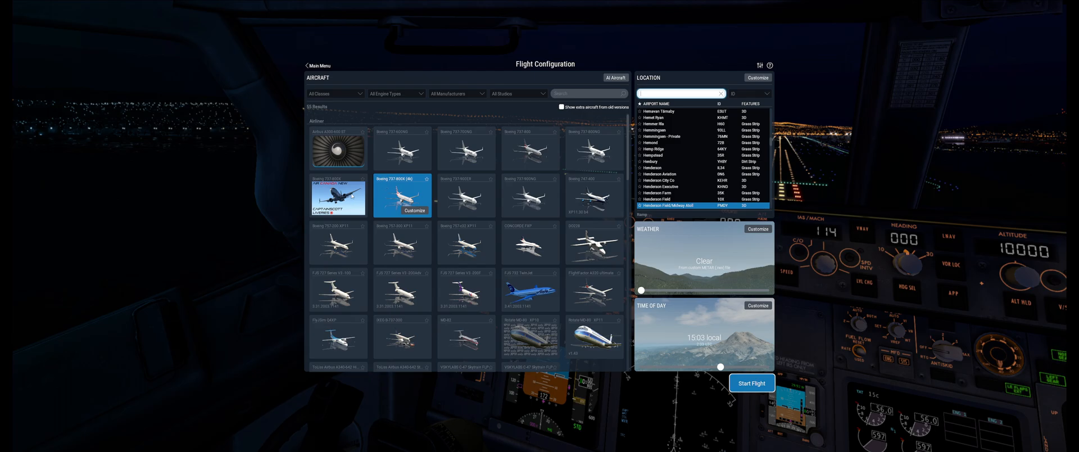
mouse_move(386, 187)
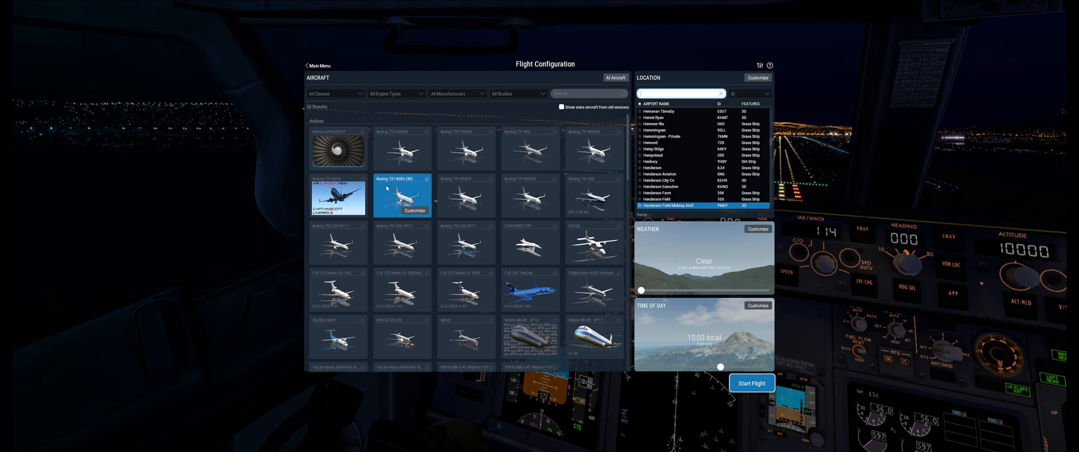
click(403, 149)
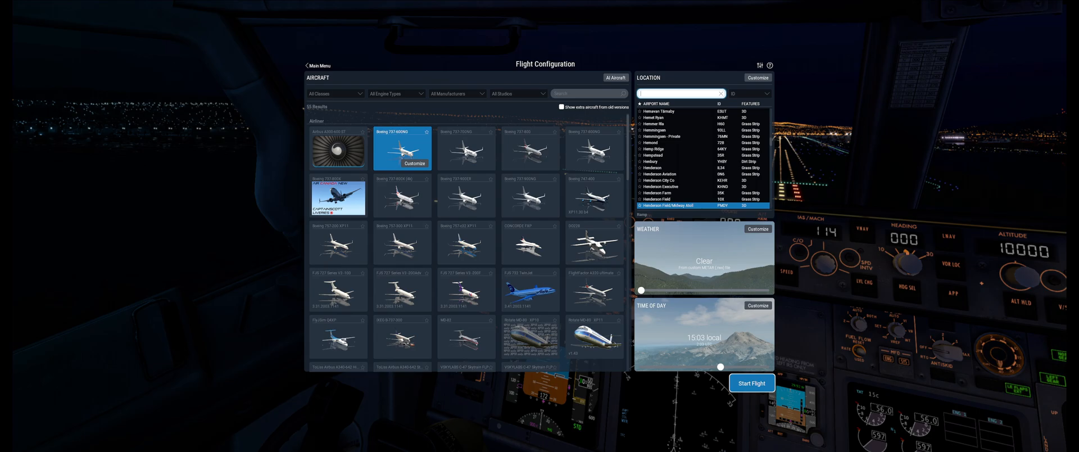
click(594, 149)
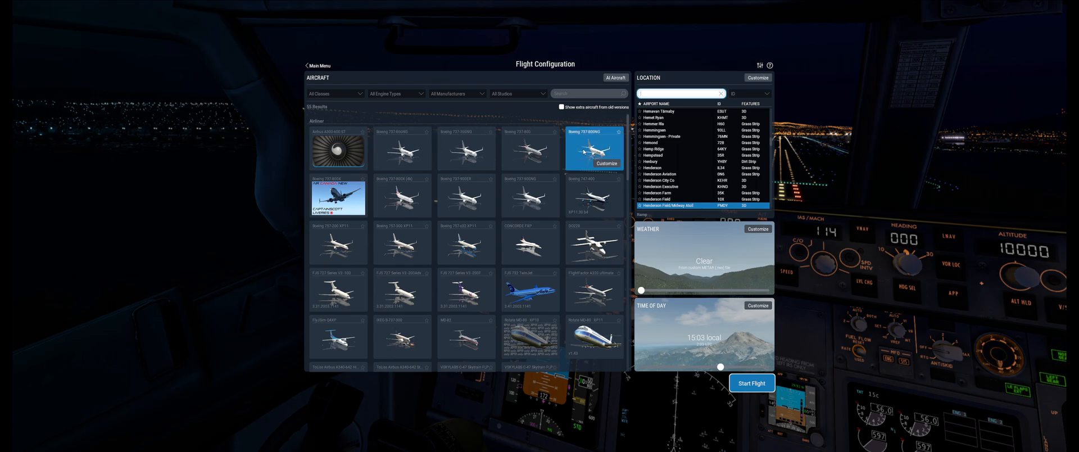
click(465, 196)
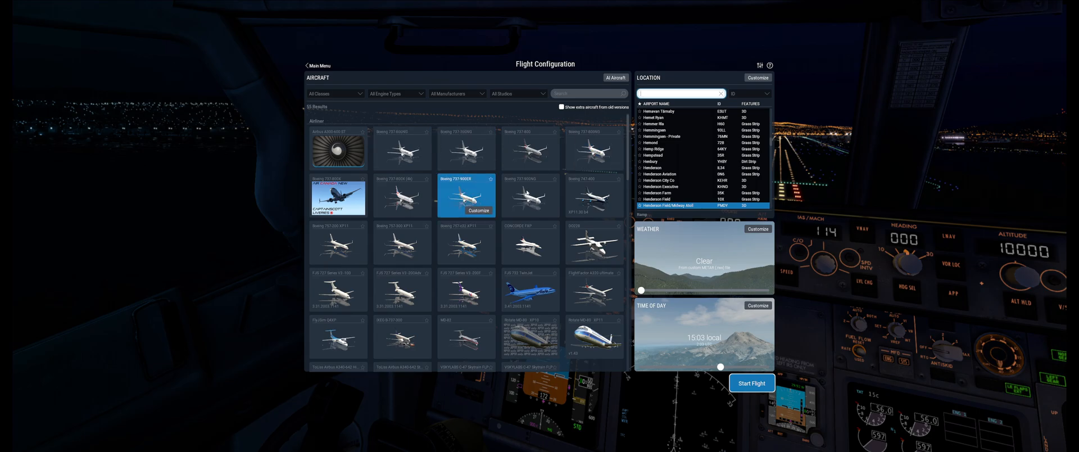
click(530, 195)
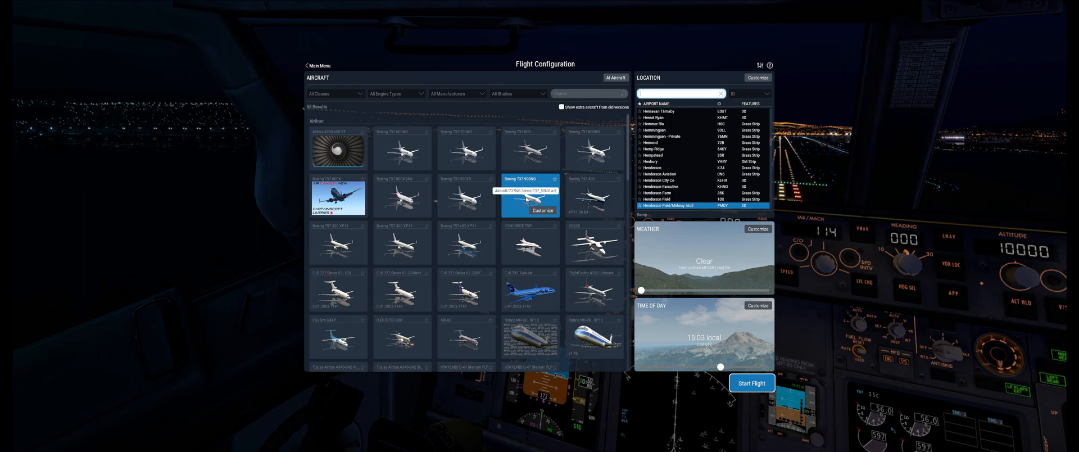
mouse_move(383, 193)
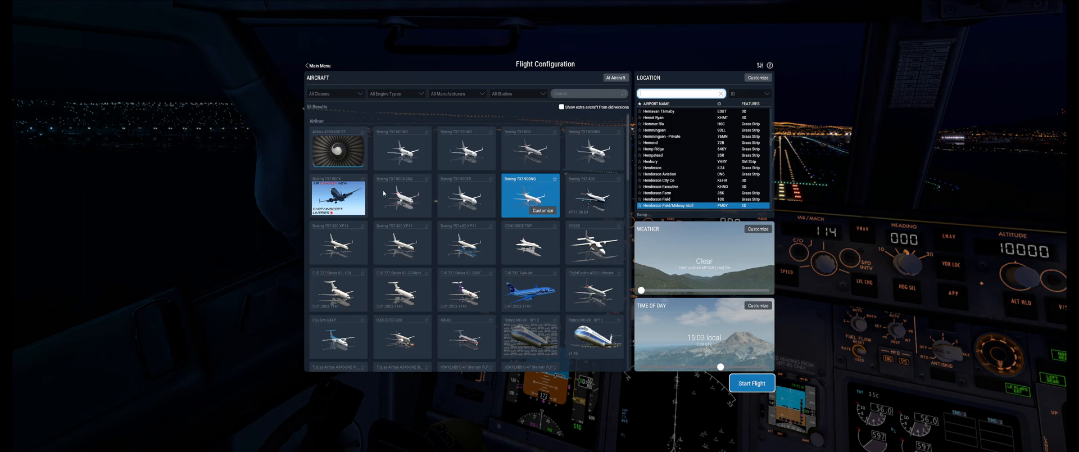
- Bring up the Air Canada 737-800X's details page
click(338, 195)
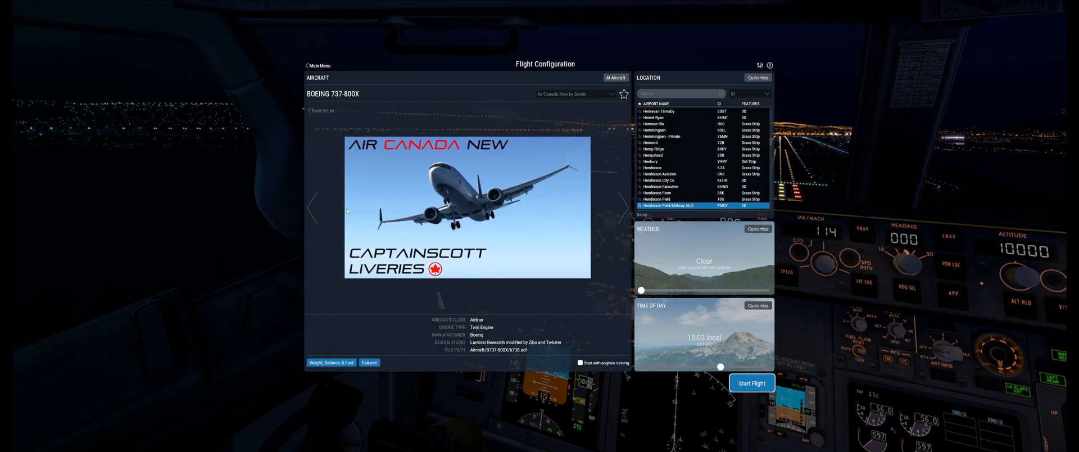
- Browse the 737-800X livery list through other airlines and select 'Air Canada New by Daniel'
click(576, 94)
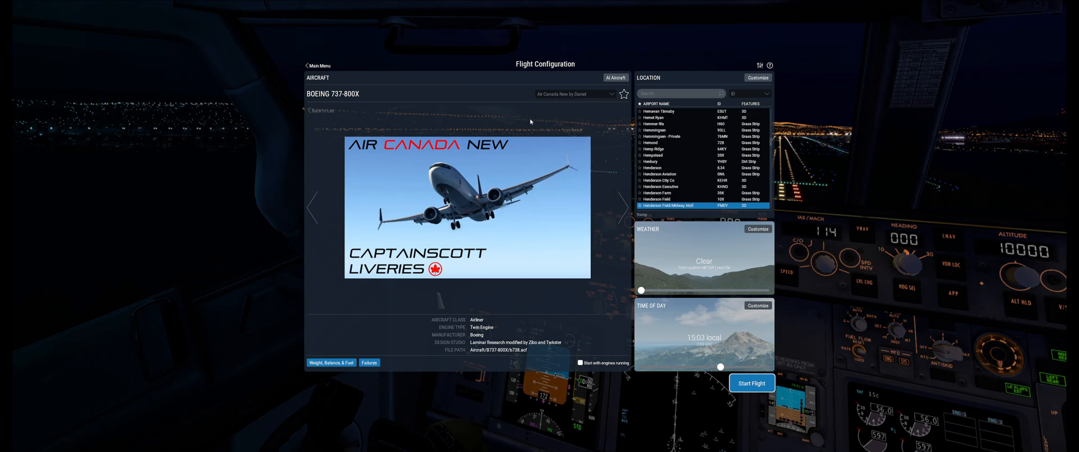
click(577, 93)
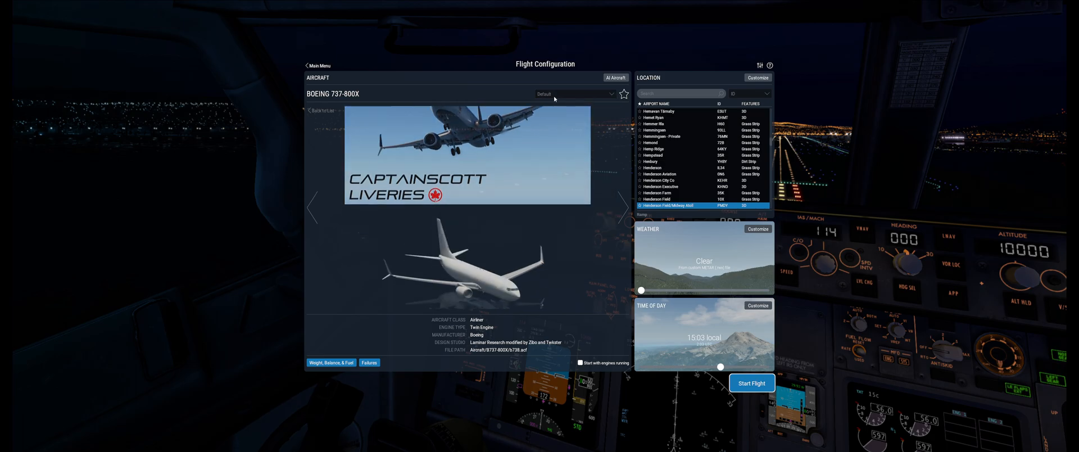
click(574, 94)
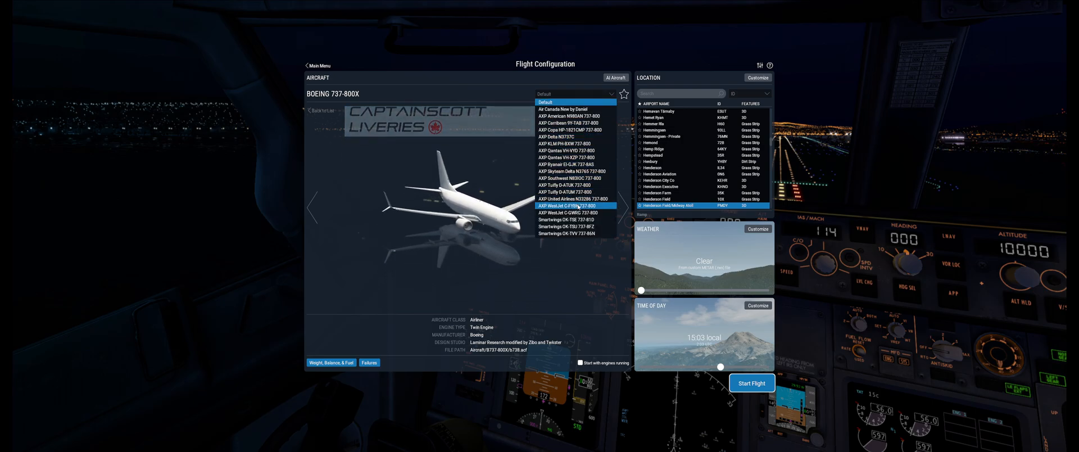
click(569, 124)
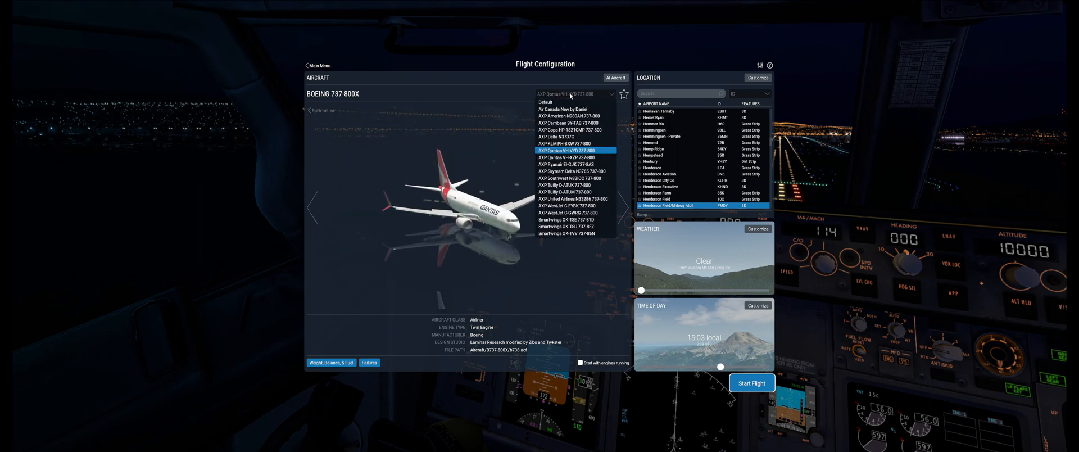
click(562, 109)
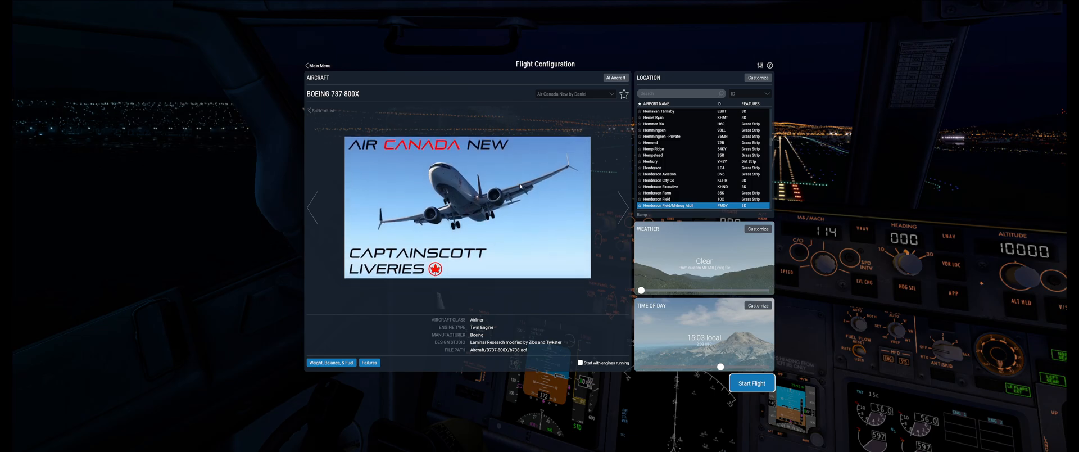
mouse_move(709, 207)
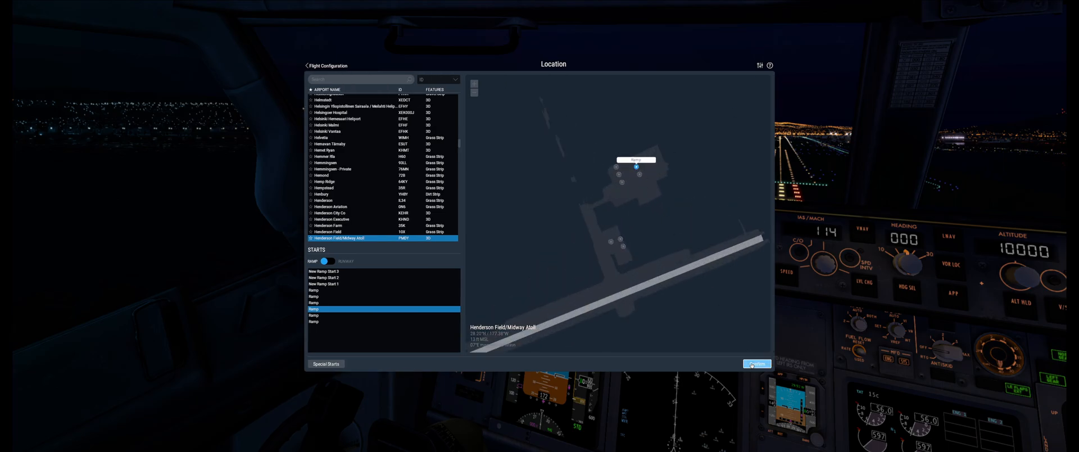
- Confirm the Henderson Field ramp start, set time of day to 13:07 local, and start the flight
click(755, 363)
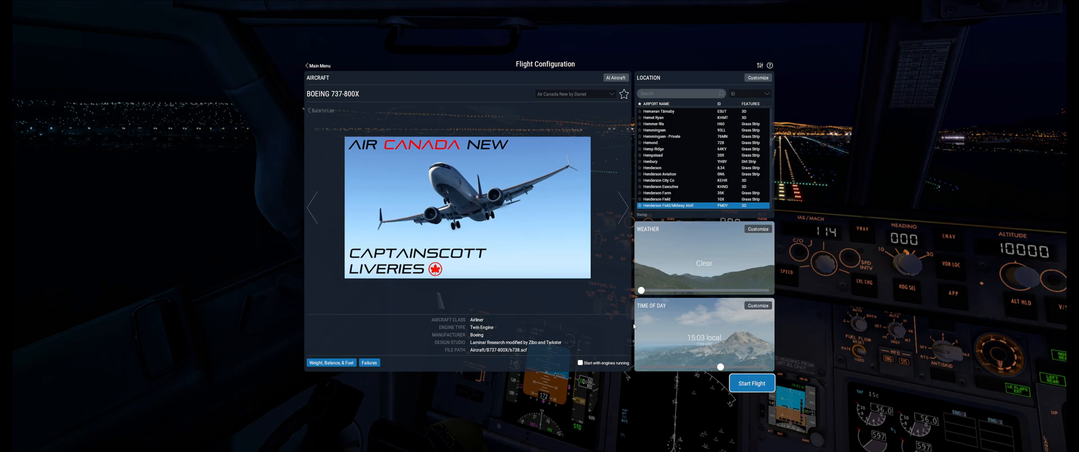
drag(720, 366, 709, 366)
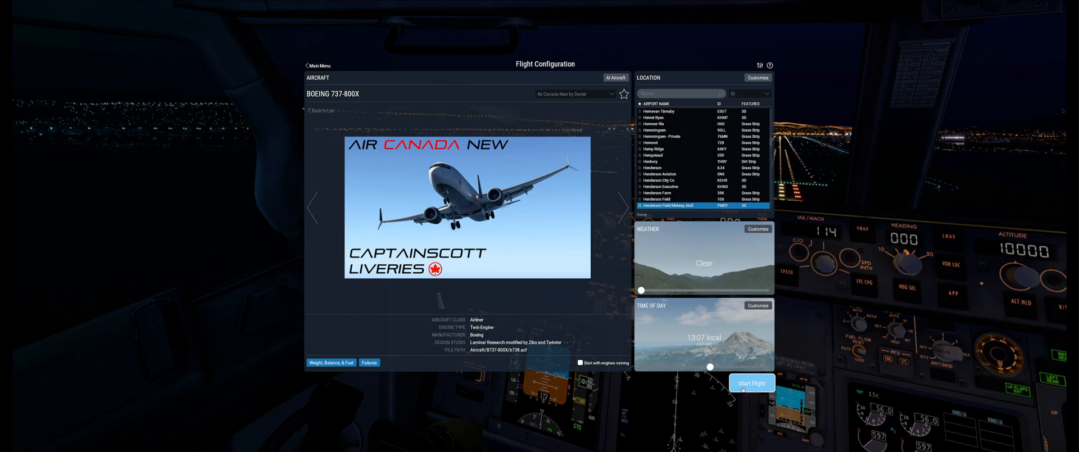
click(752, 382)
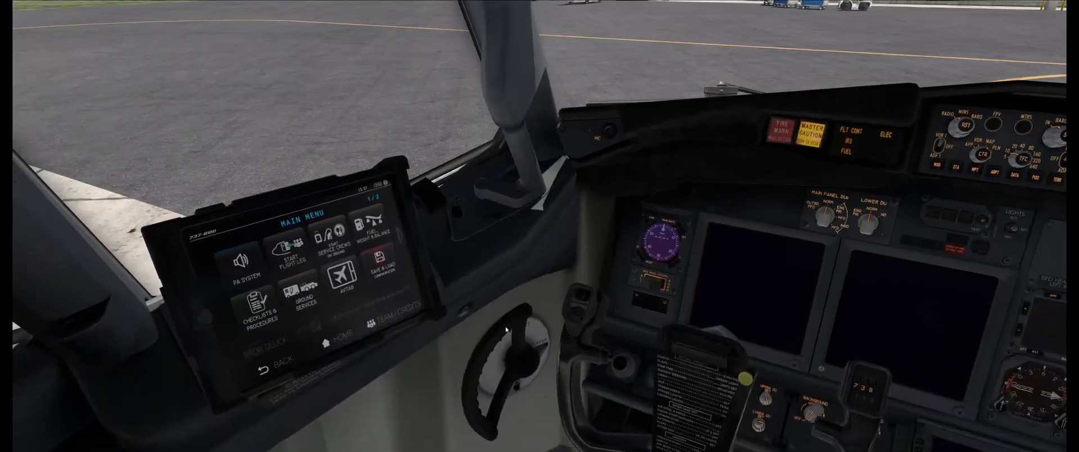
- Power up the 737-800X's electrics from the EFB tablet so the cockpit displays light up
click(300, 301)
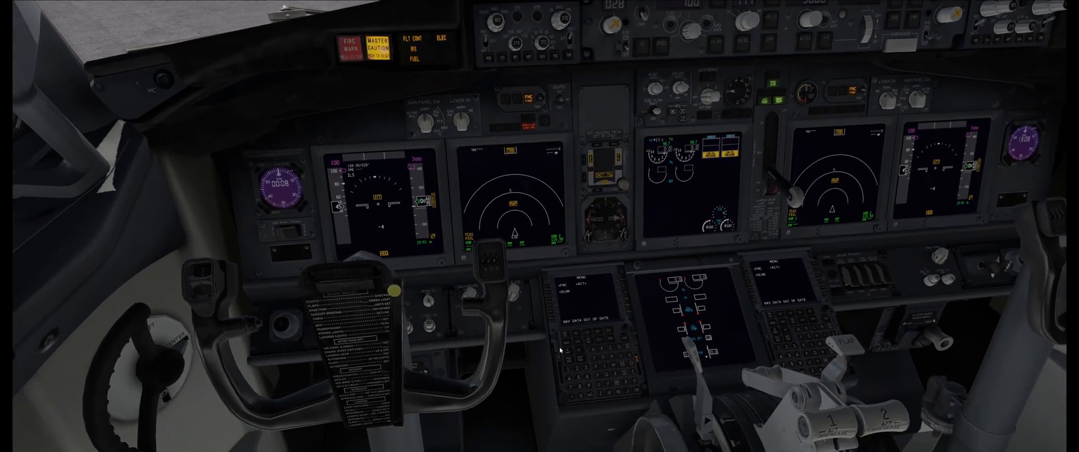
mouse_move(329, 279)
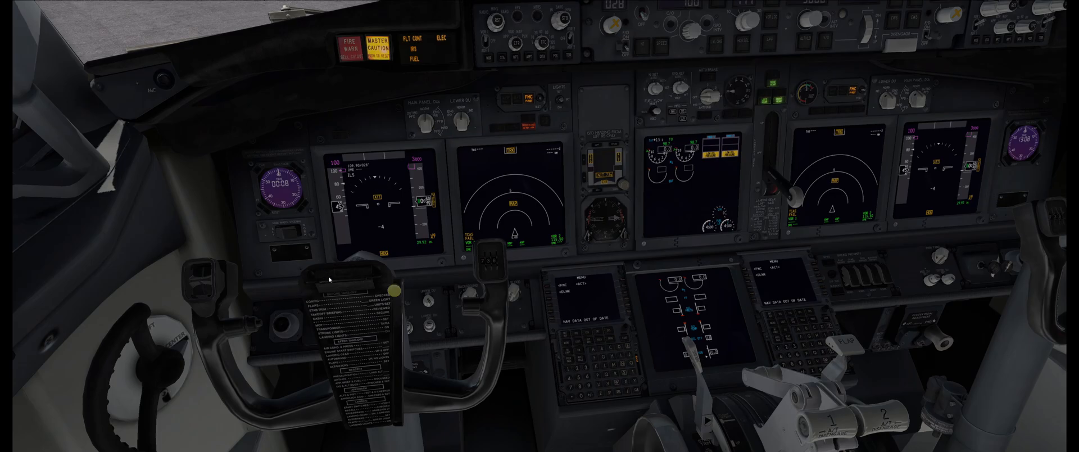
mouse_move(357, 280)
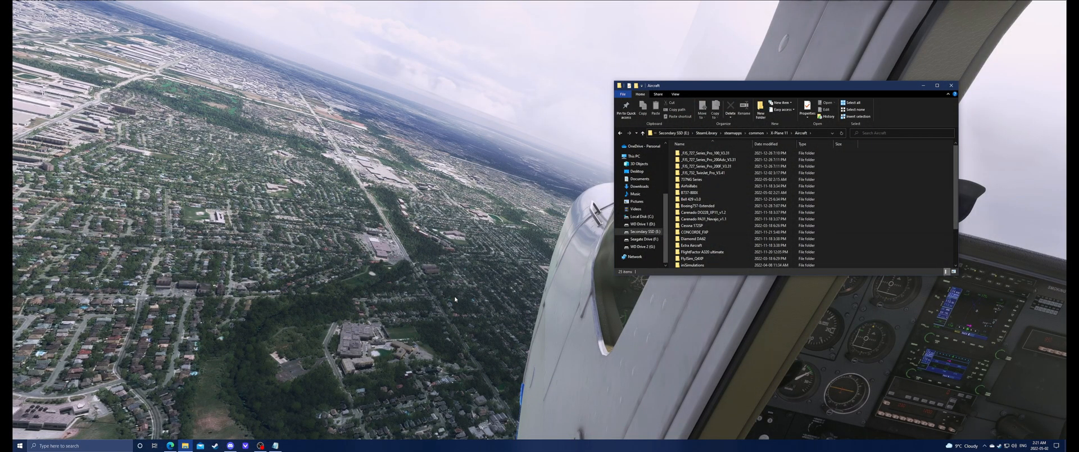
mouse_move(448, 282)
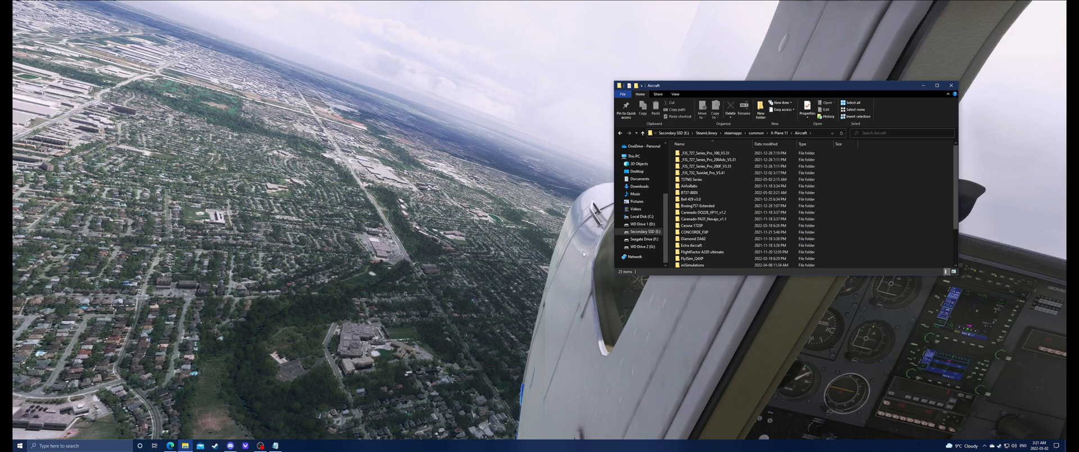
- Create a new folder named Airliners inside X-Plane 11's Aircraft directory
click(689, 193)
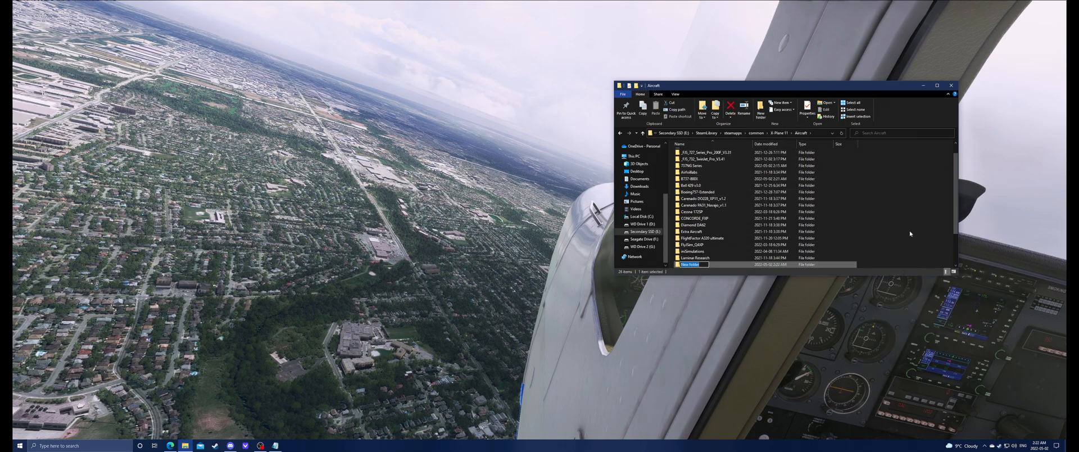
text(Airliners)
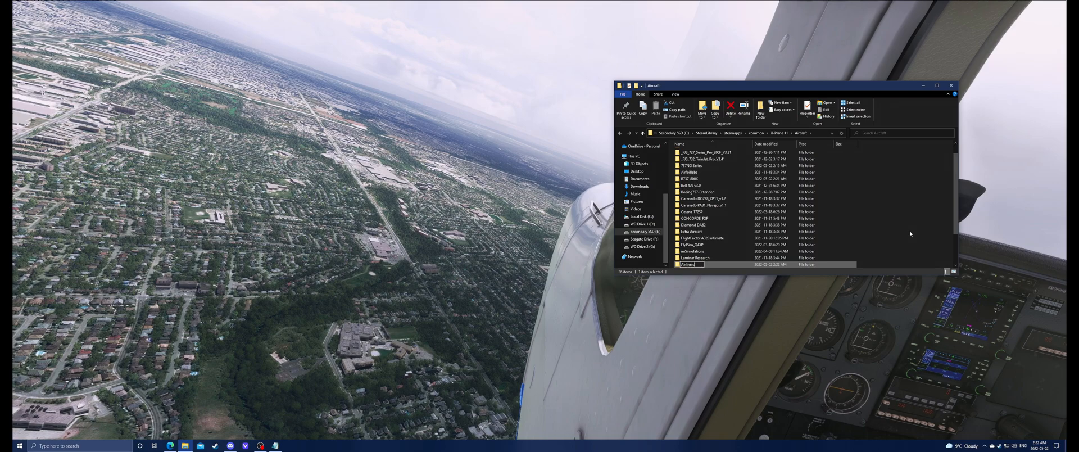
scroll(up, 3)
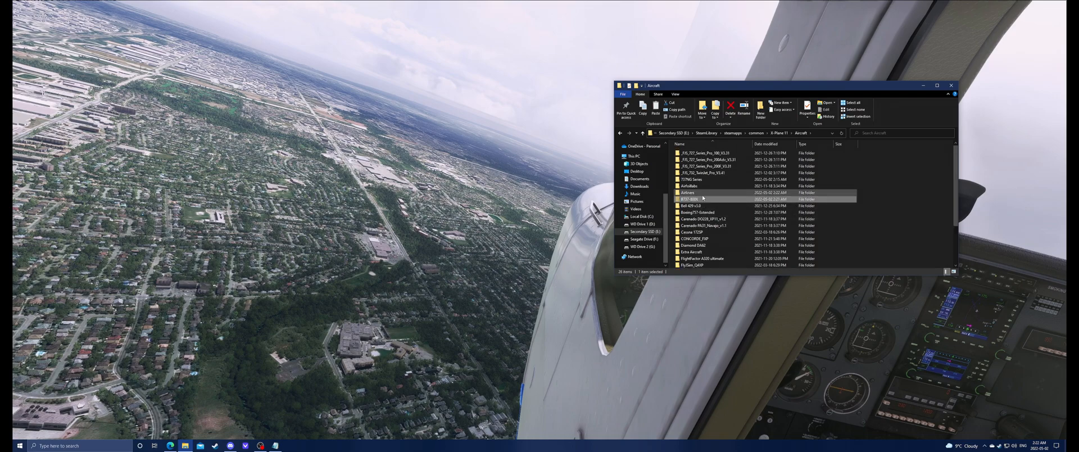
double_click(689, 185)
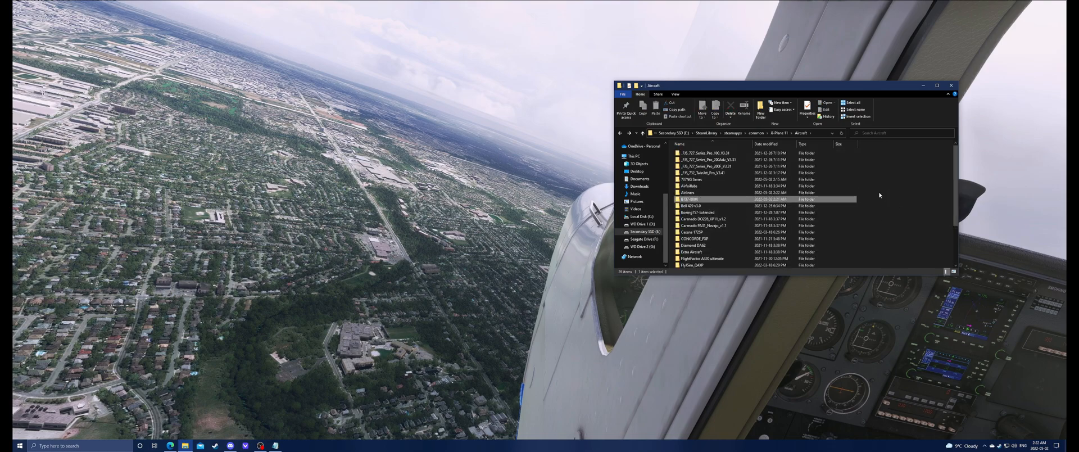
click(695, 192)
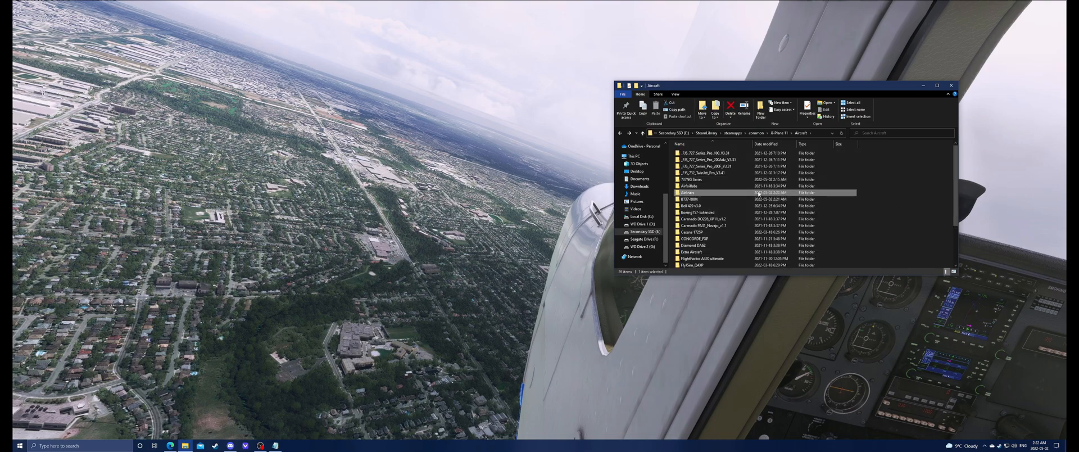
mouse_move(767, 327)
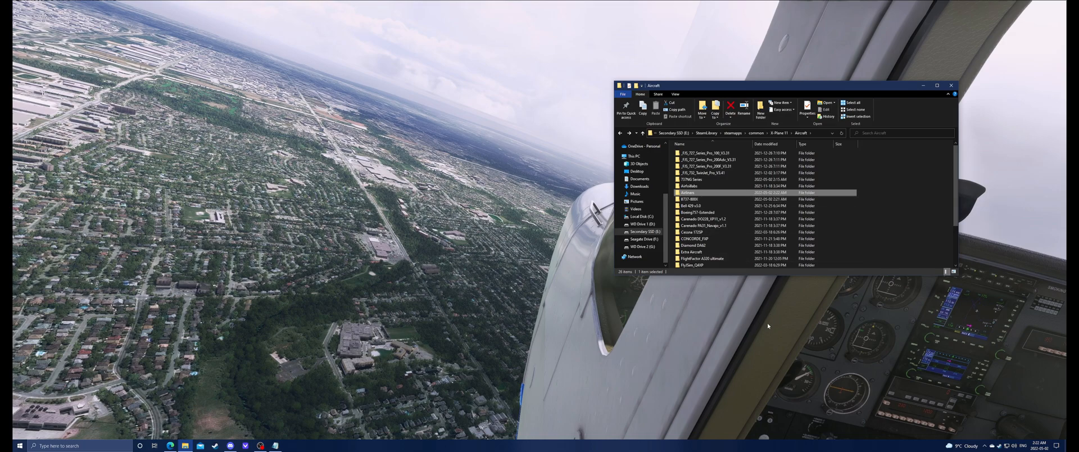
- Switch to the Downloads folder from the navigation pane
click(638, 186)
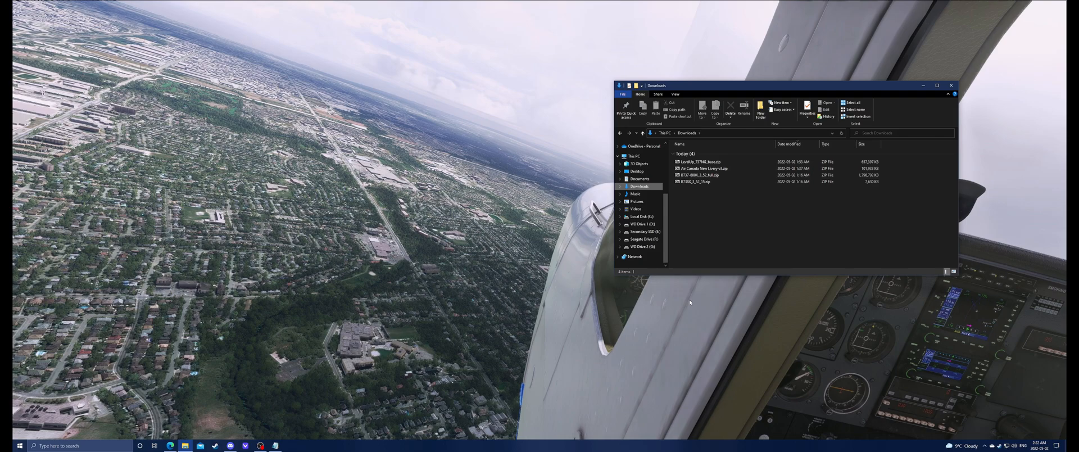
mouse_move(701, 174)
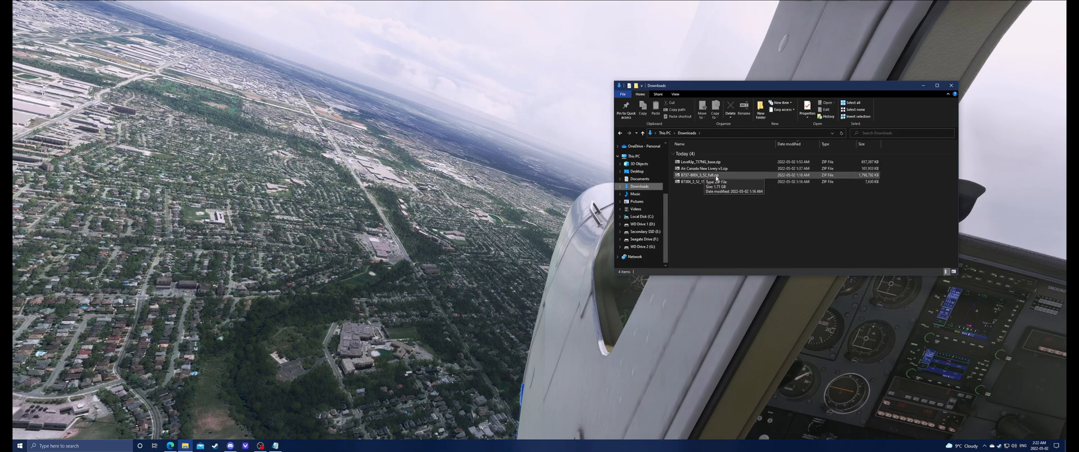
- Select the last B737-800X zip archive among the four files in Downloads
click(701, 182)
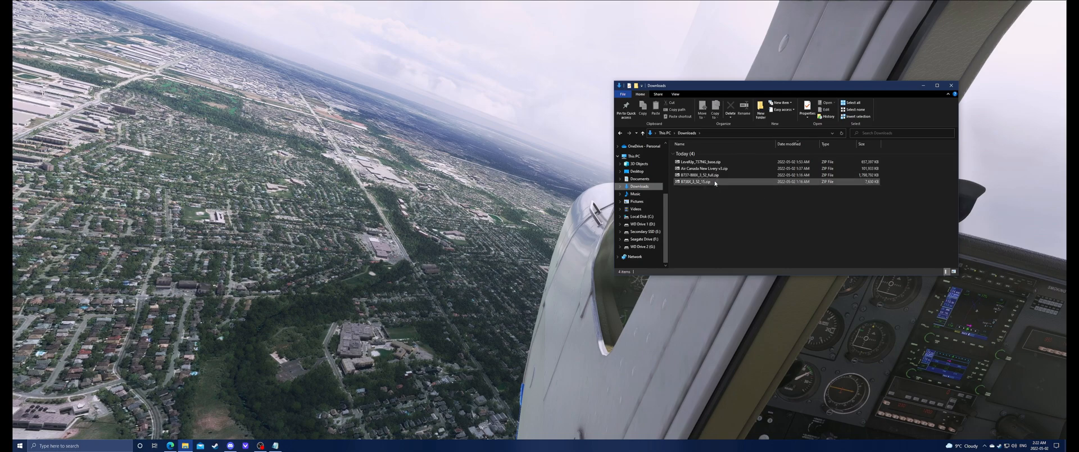
mouse_move(695, 182)
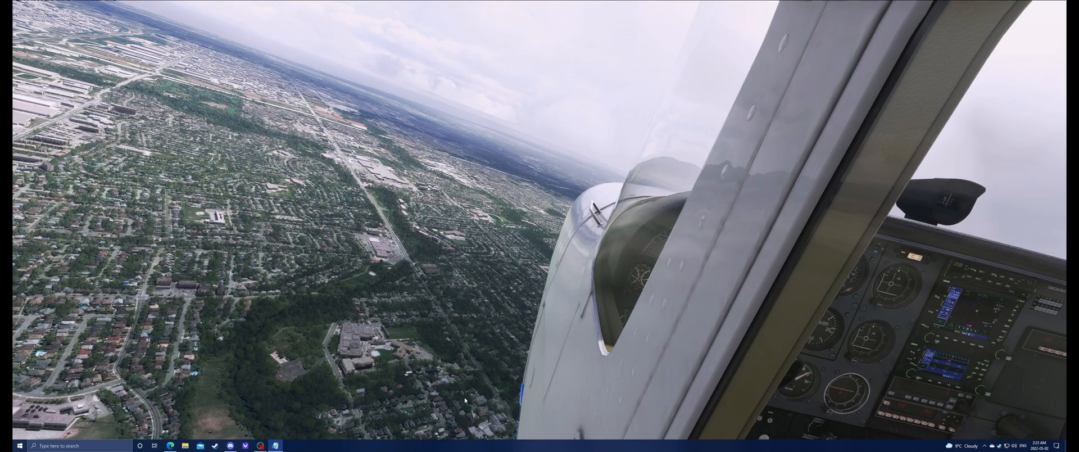
- Show X-Plane 11's Local Files properties in the Steam library, where game files can be verified
click(216, 445)
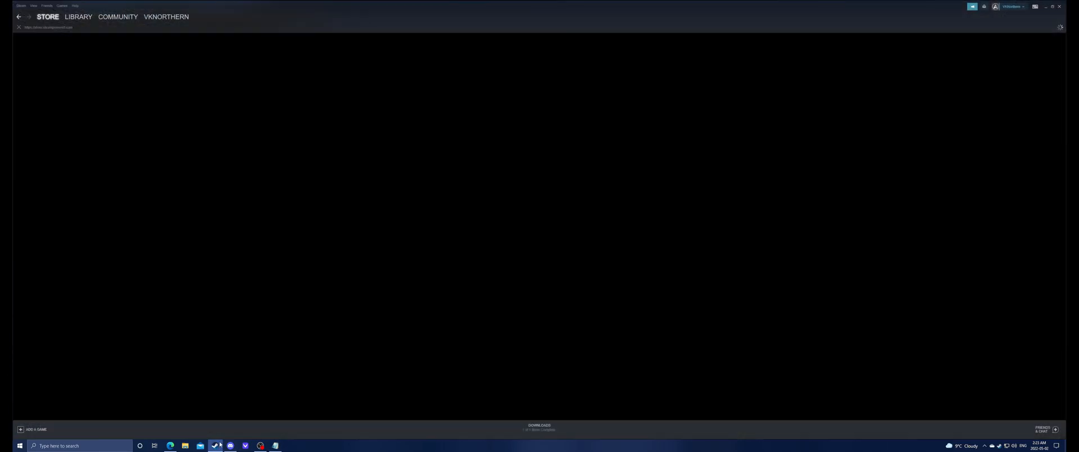
click(77, 17)
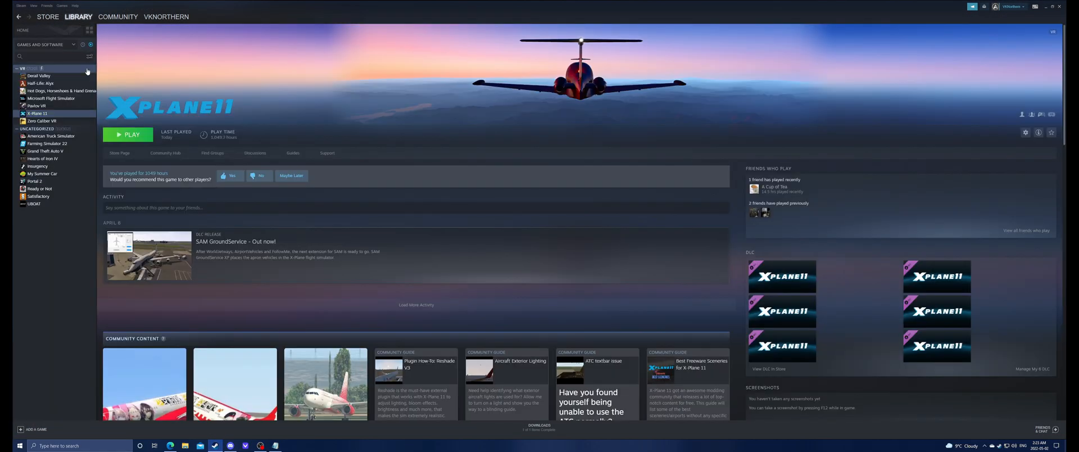
right_click(36, 113)
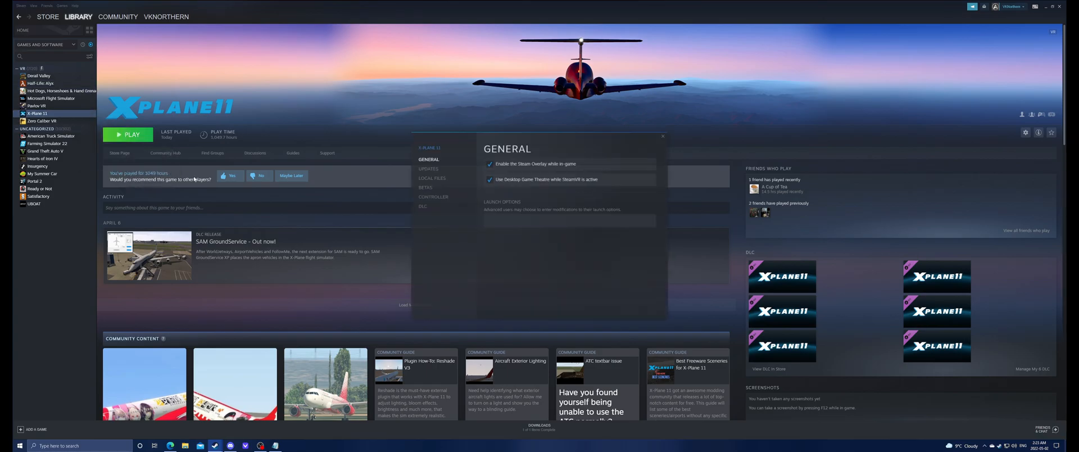
click(431, 178)
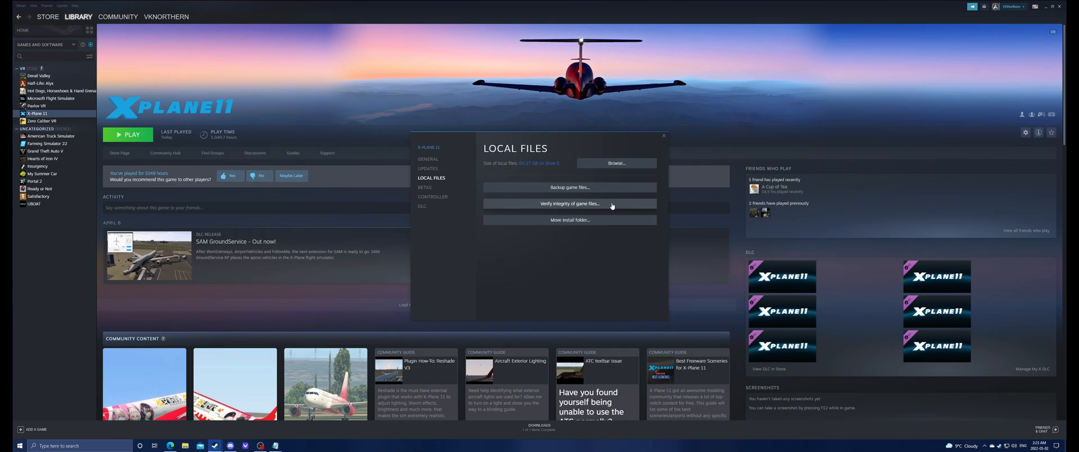
- Close the properties dialog and return to the exterior view of the parked Air Canada 737
click(663, 136)
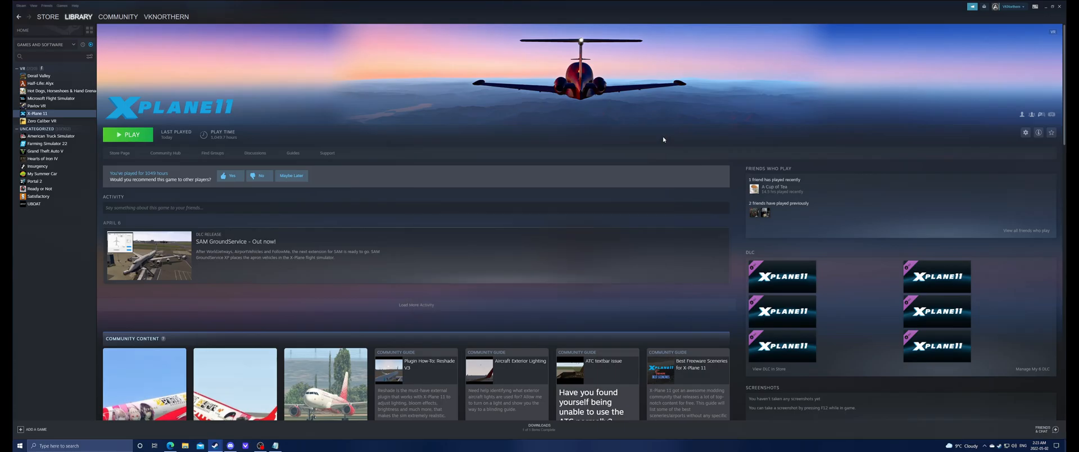
click(128, 134)
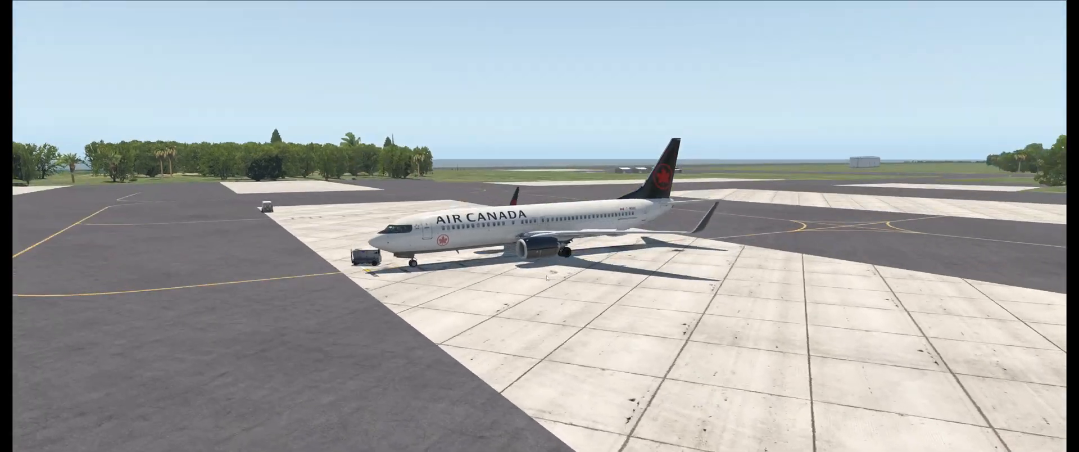